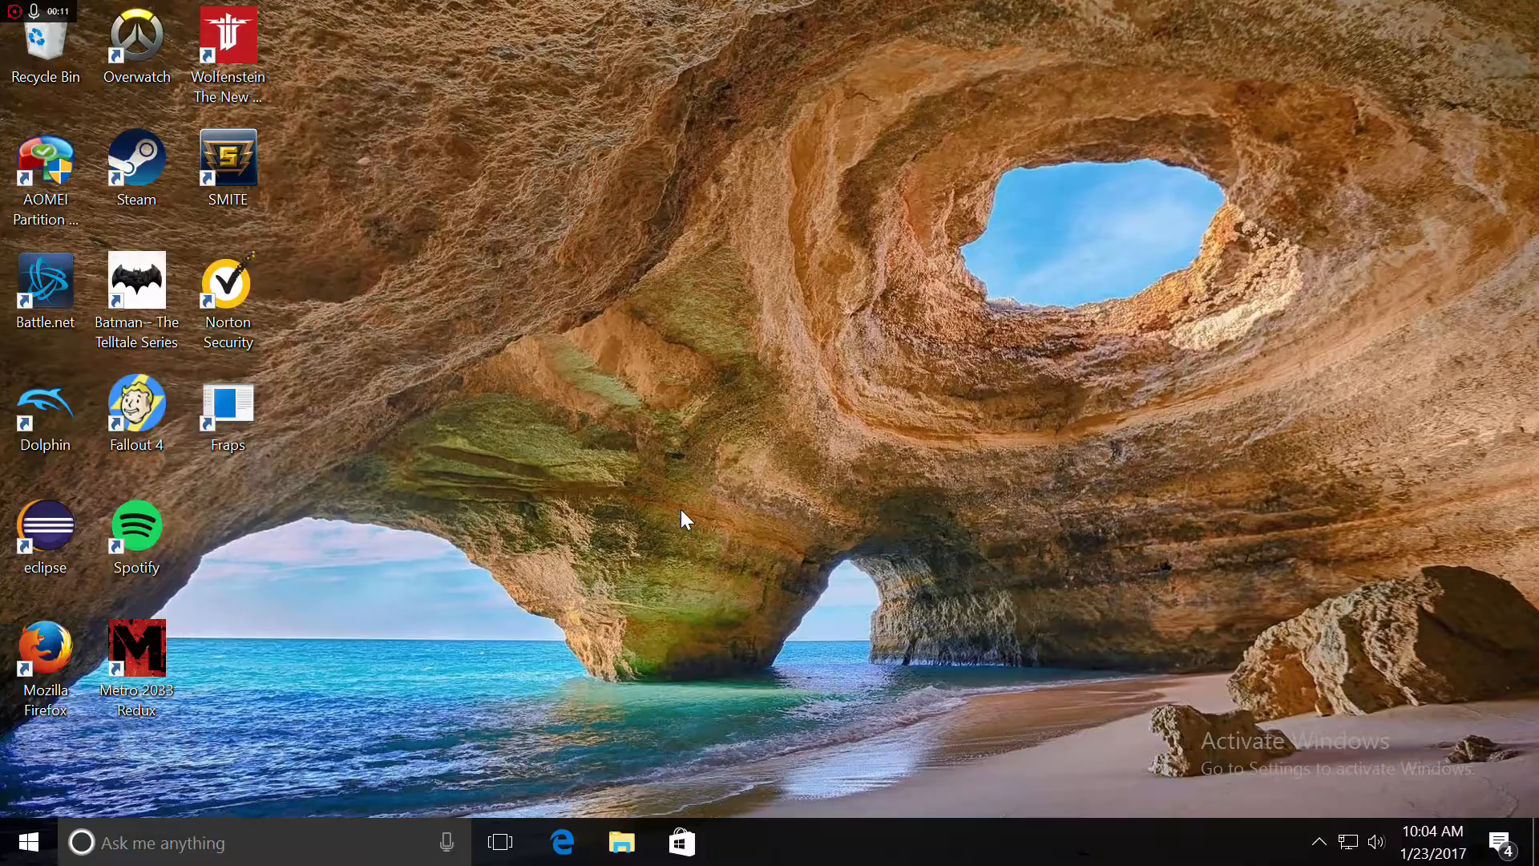
{"action": "mouse_move", "coordinate": [648, 620]}
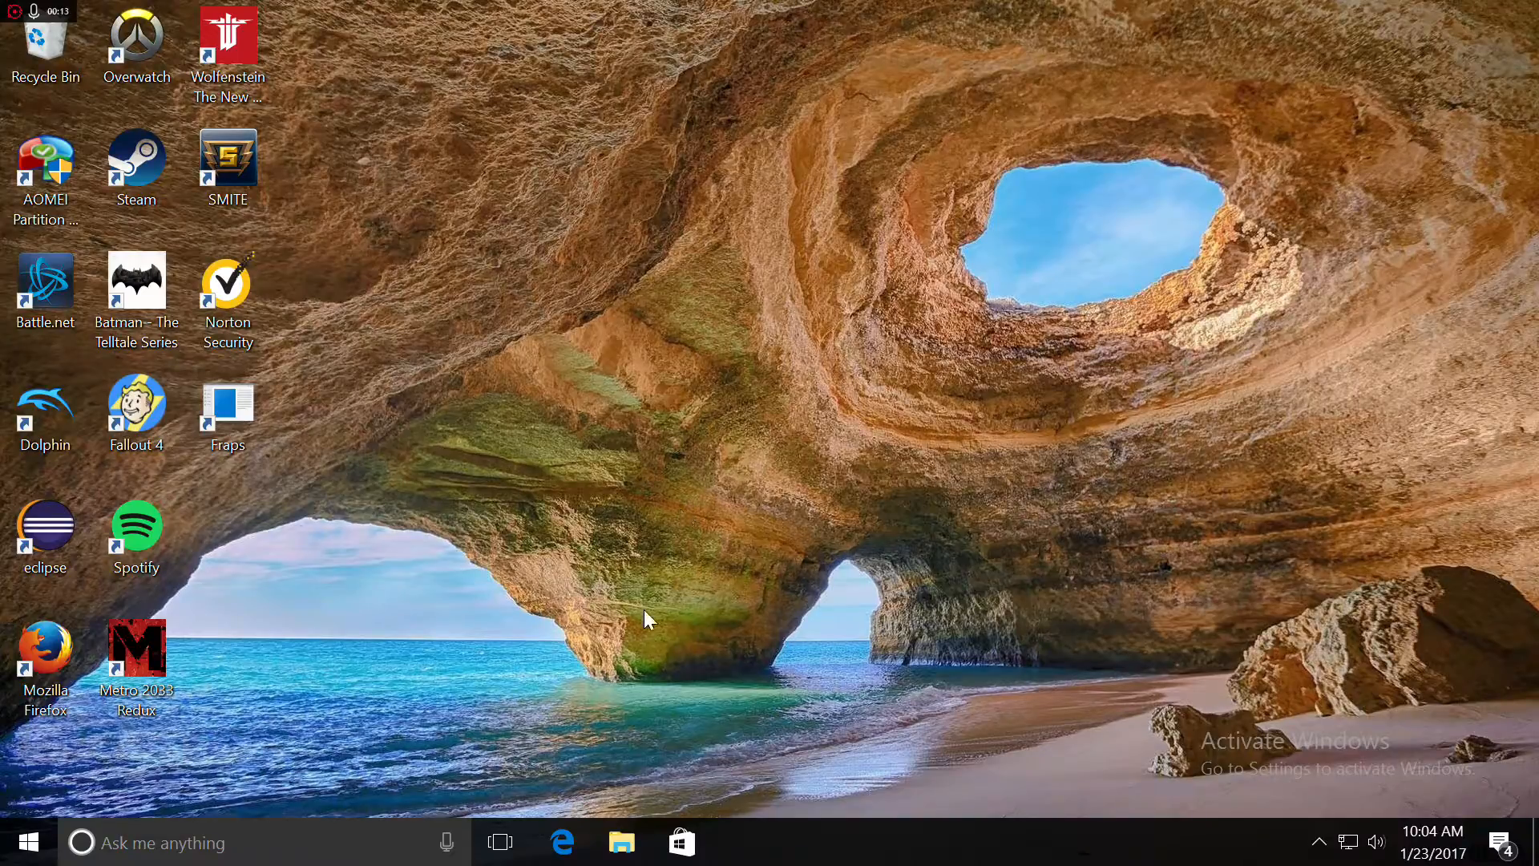
- Search the Microsoft Store for 'kodi' and install the Kodi app from XBMC Foundation
{"action": "left_click", "coordinate": [682, 842]}
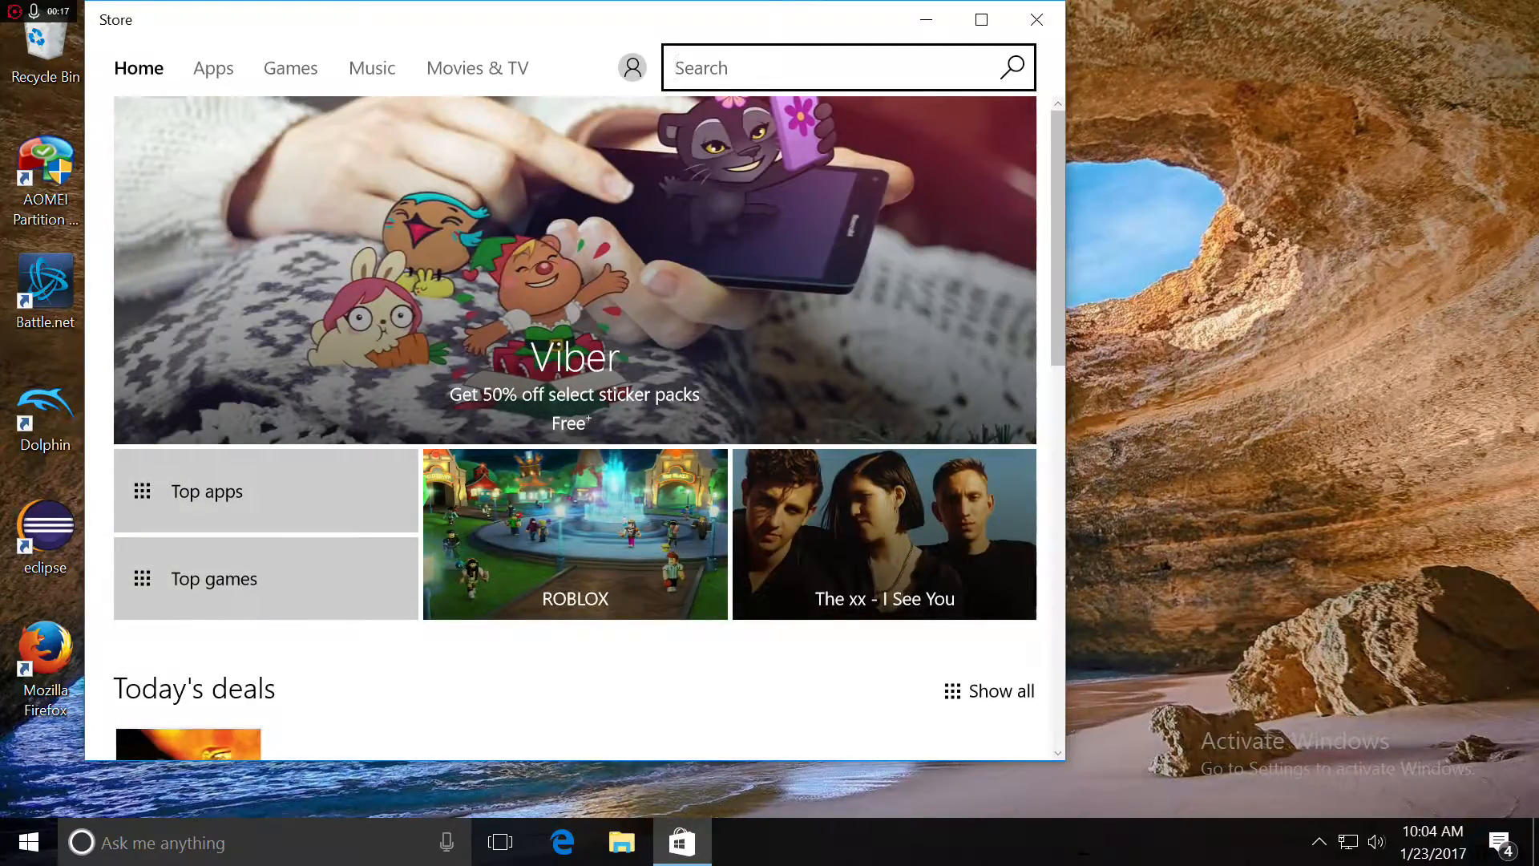
{"action": "type", "text": "kodi"}
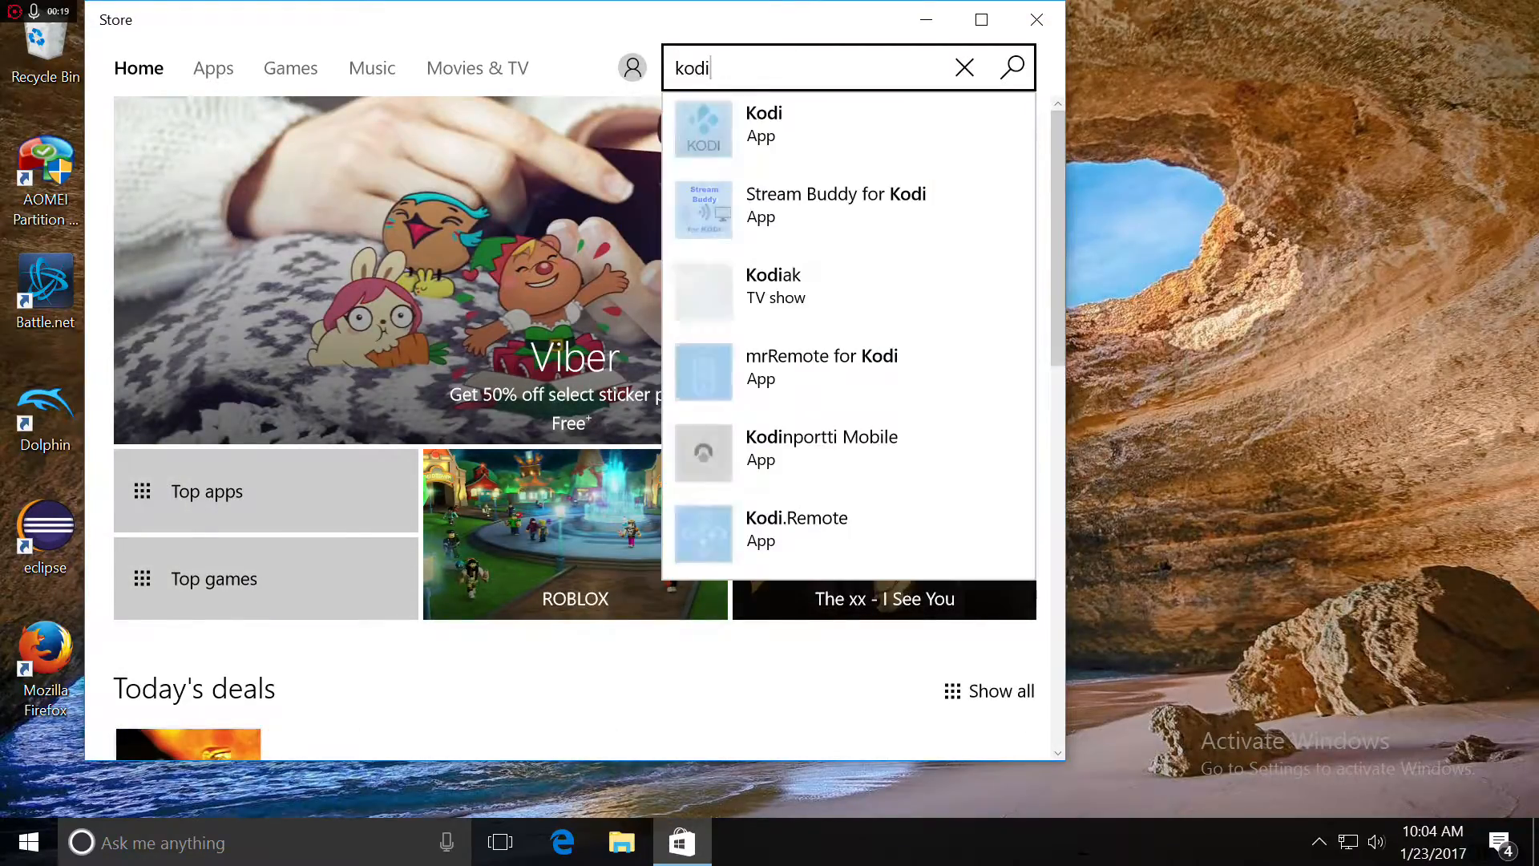
{"action": "left_click", "coordinate": [964, 67]}
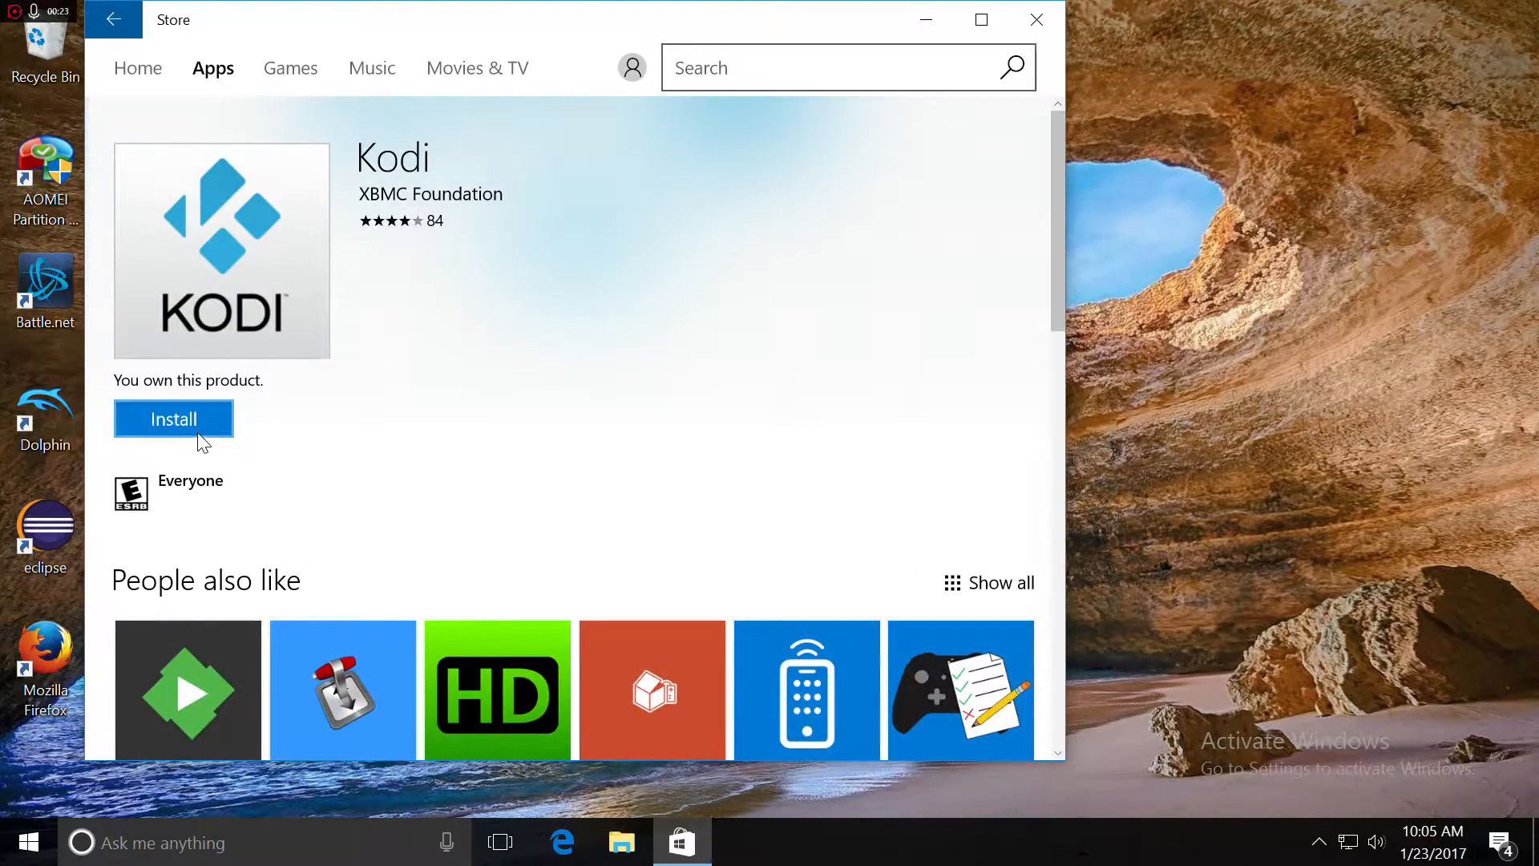
{"action": "left_click", "coordinate": [173, 419]}
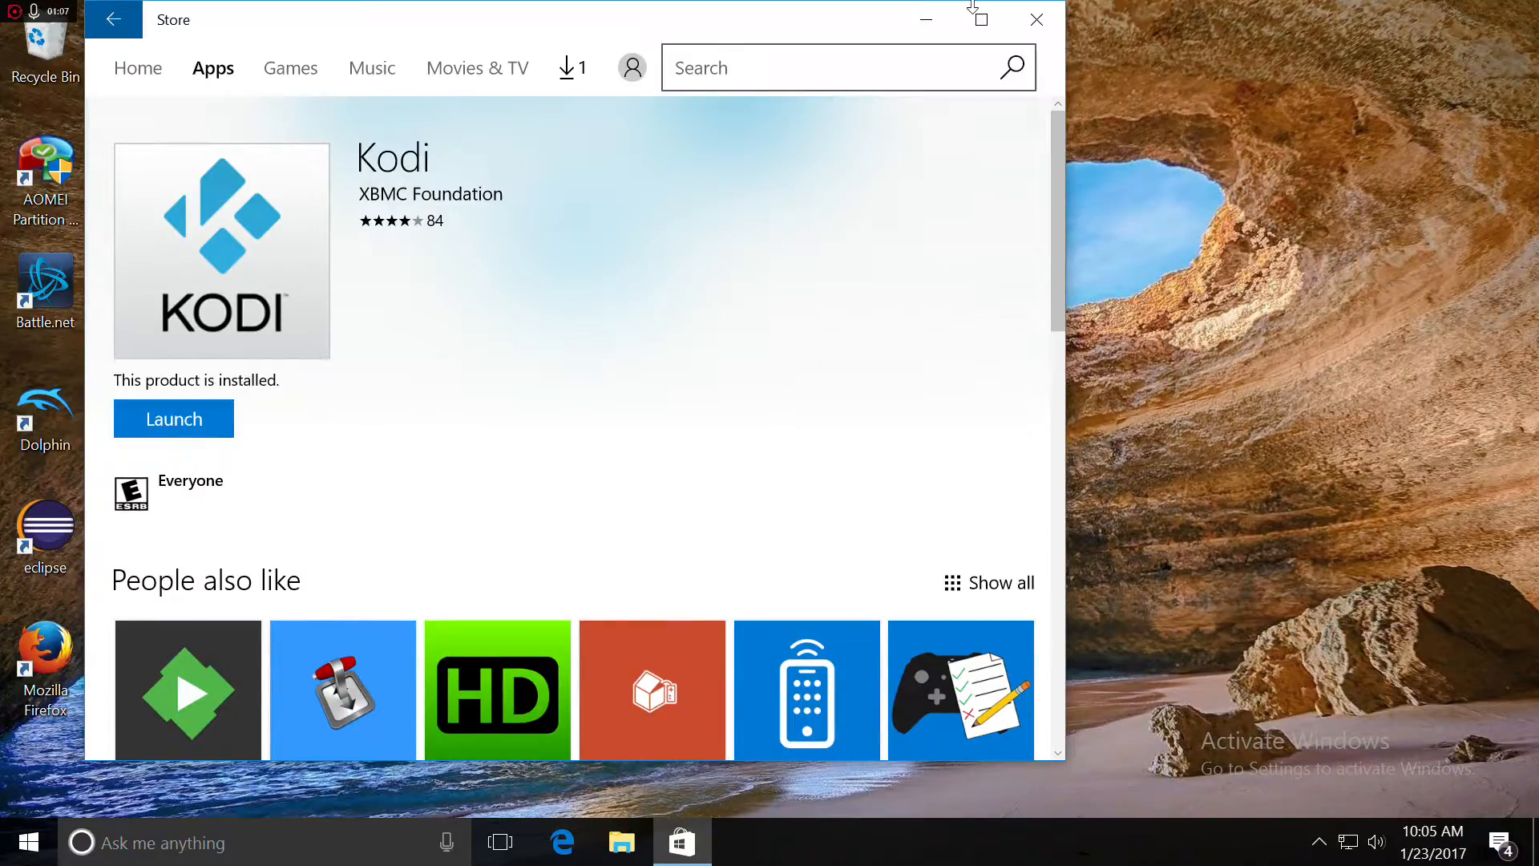
- Start Kodi and review Skin settings main menu items, leaving only Add-ons and Pictures enabled
{"action": "left_click", "coordinate": [173, 418]}
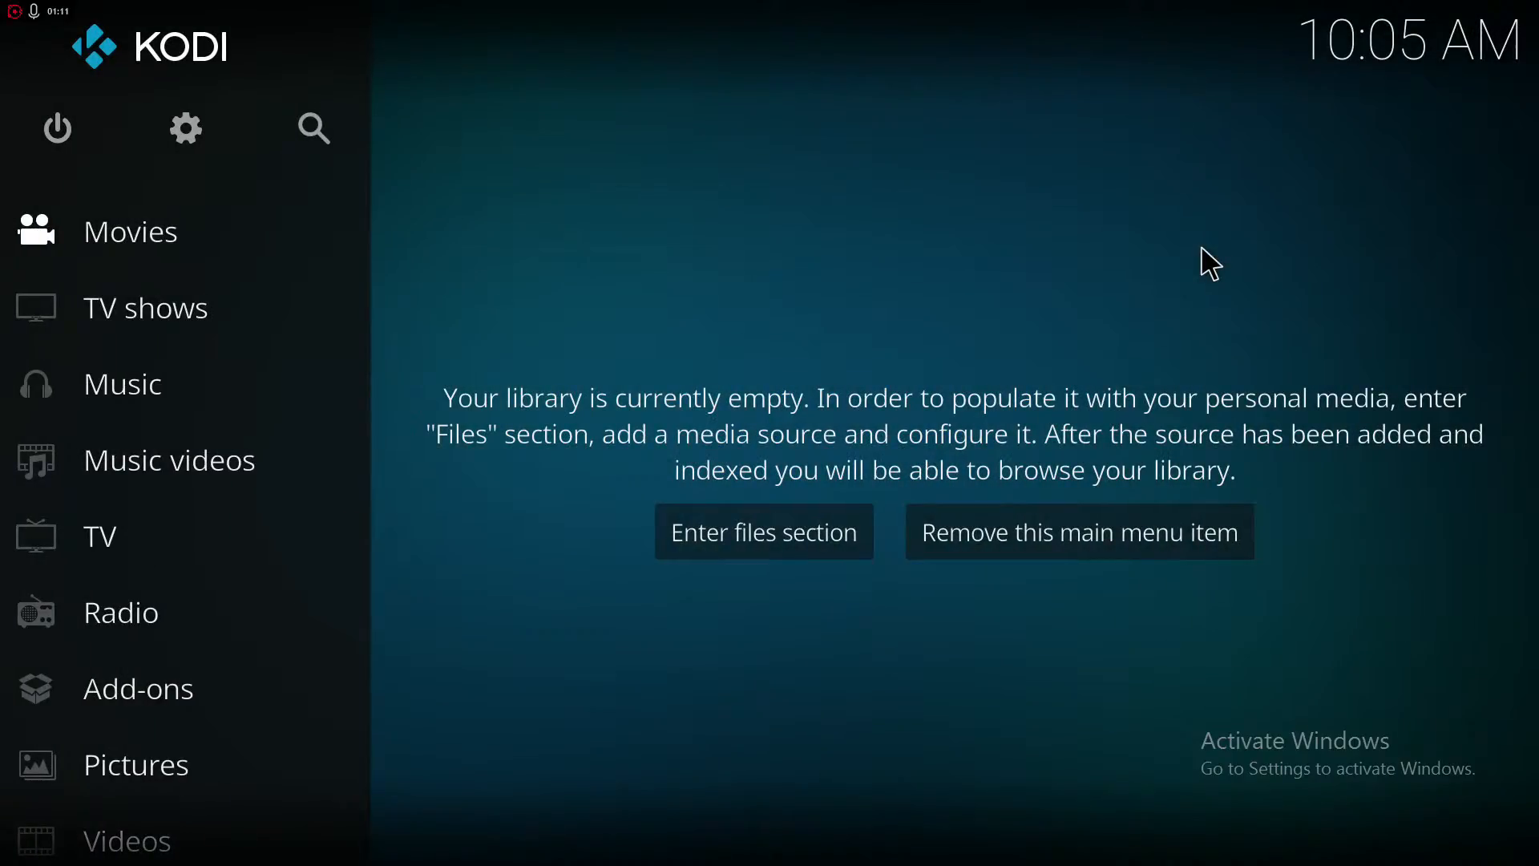
{"action": "mouse_move", "coordinate": [185, 129]}
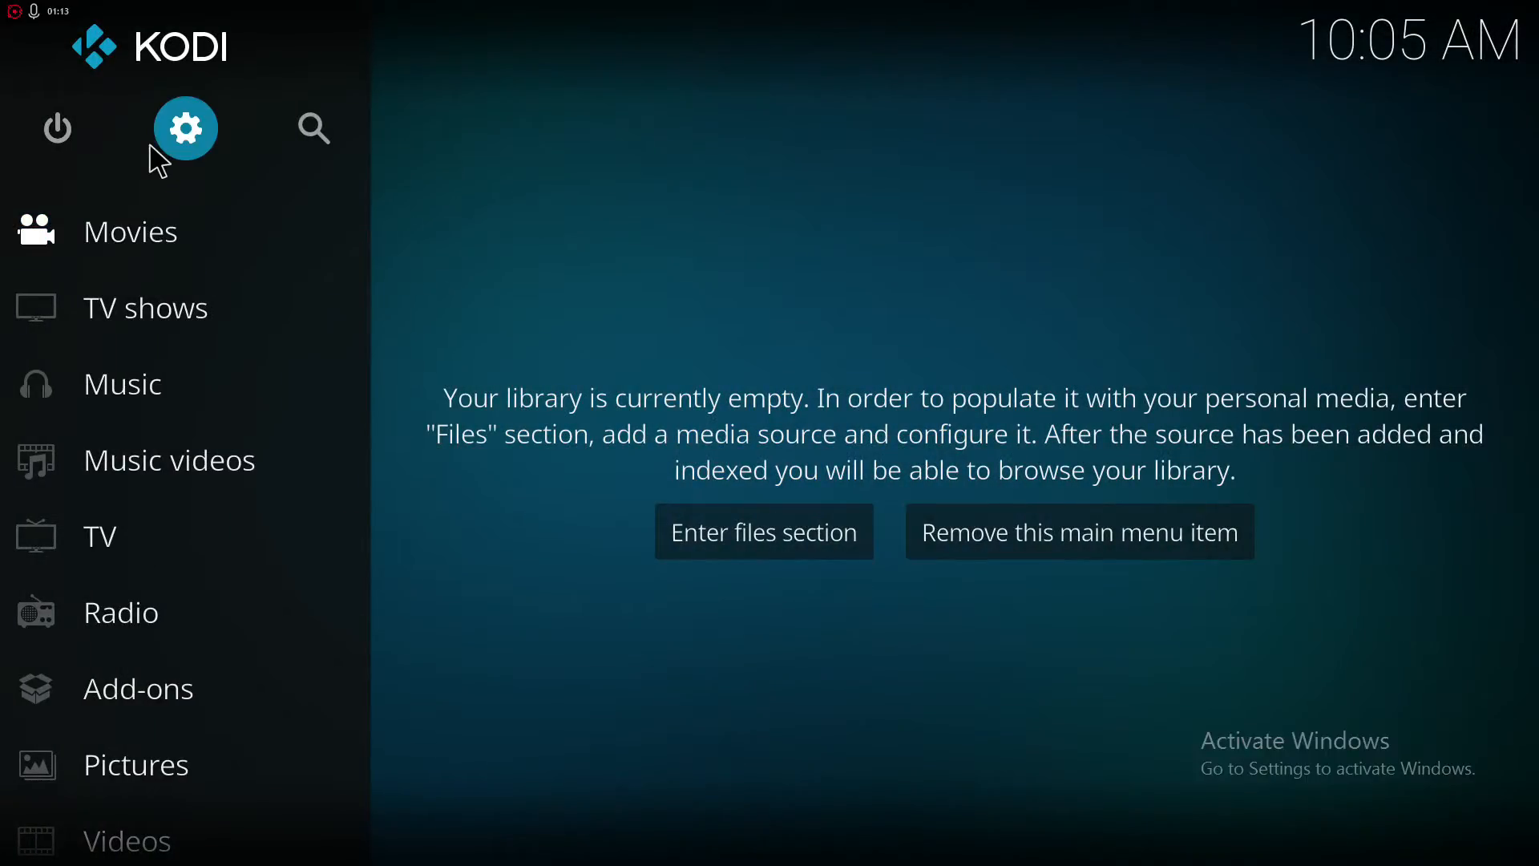
{"action": "left_click", "coordinate": [184, 128]}
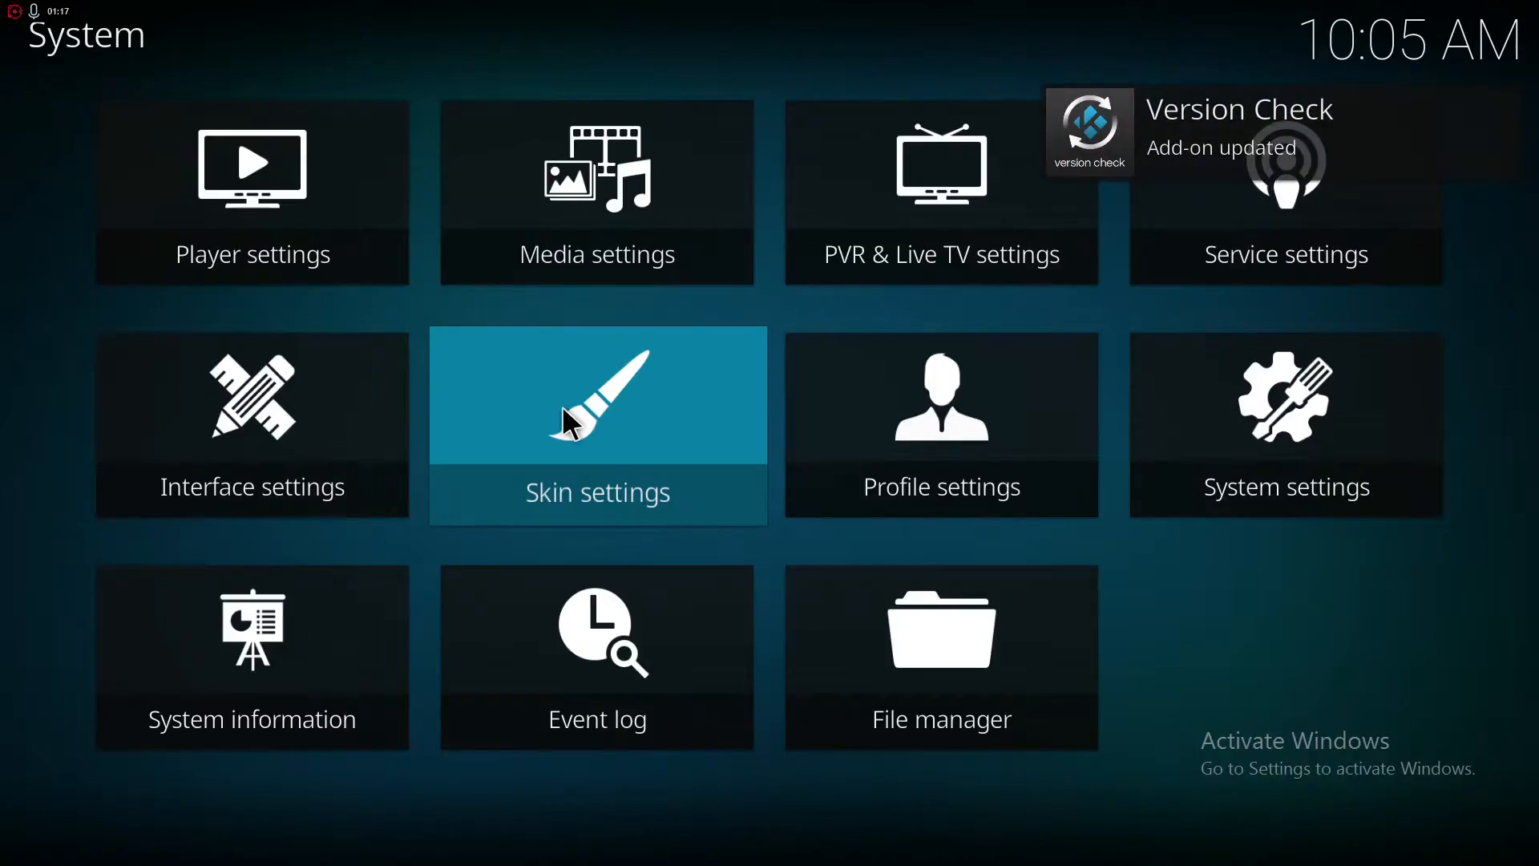
{"action": "left_click", "coordinate": [596, 424]}
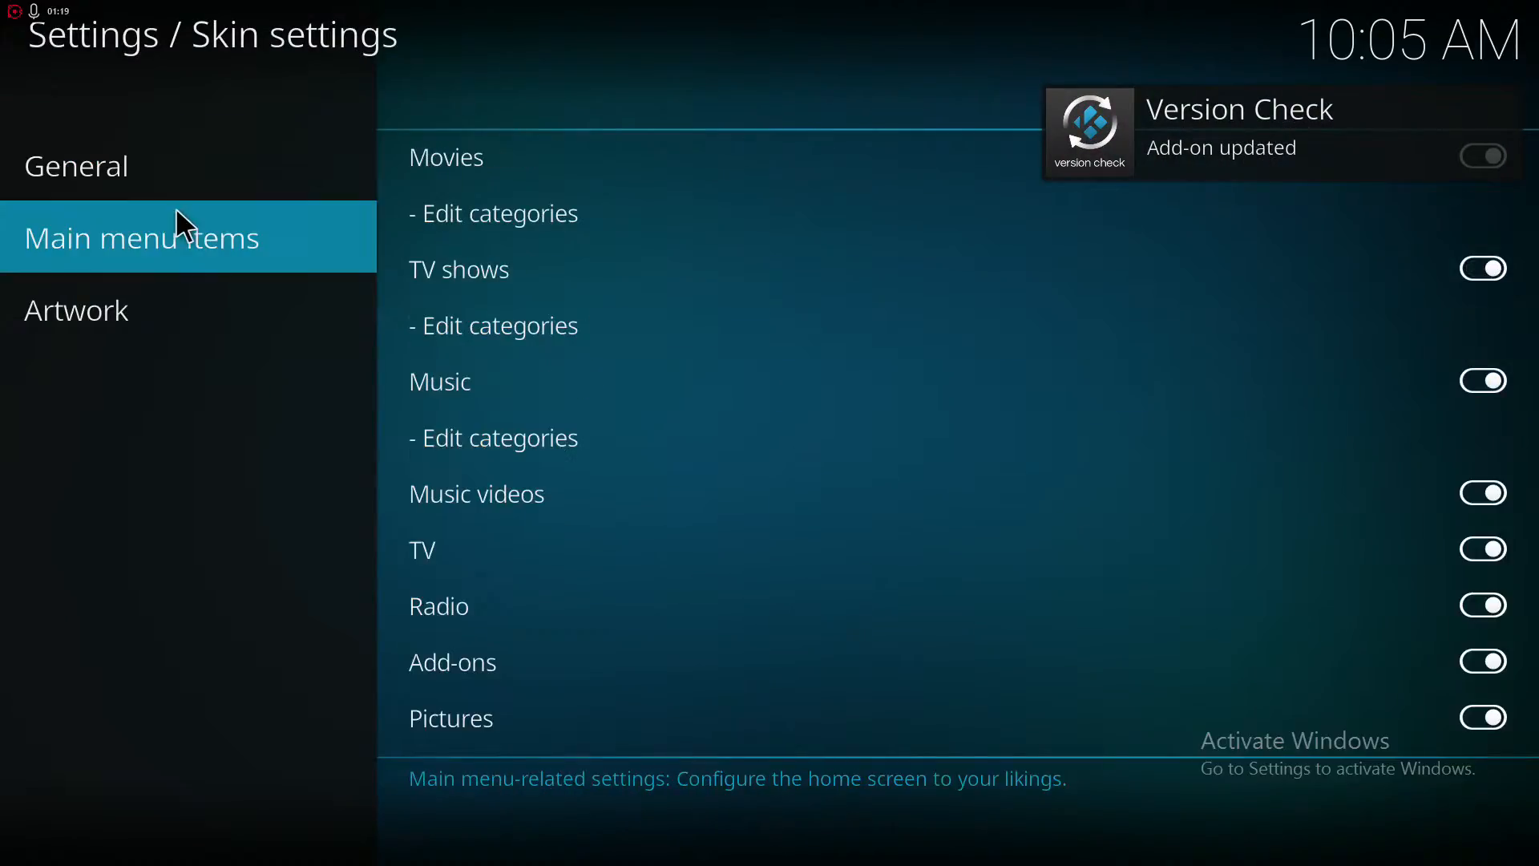
{"action": "left_click", "coordinate": [77, 310]}
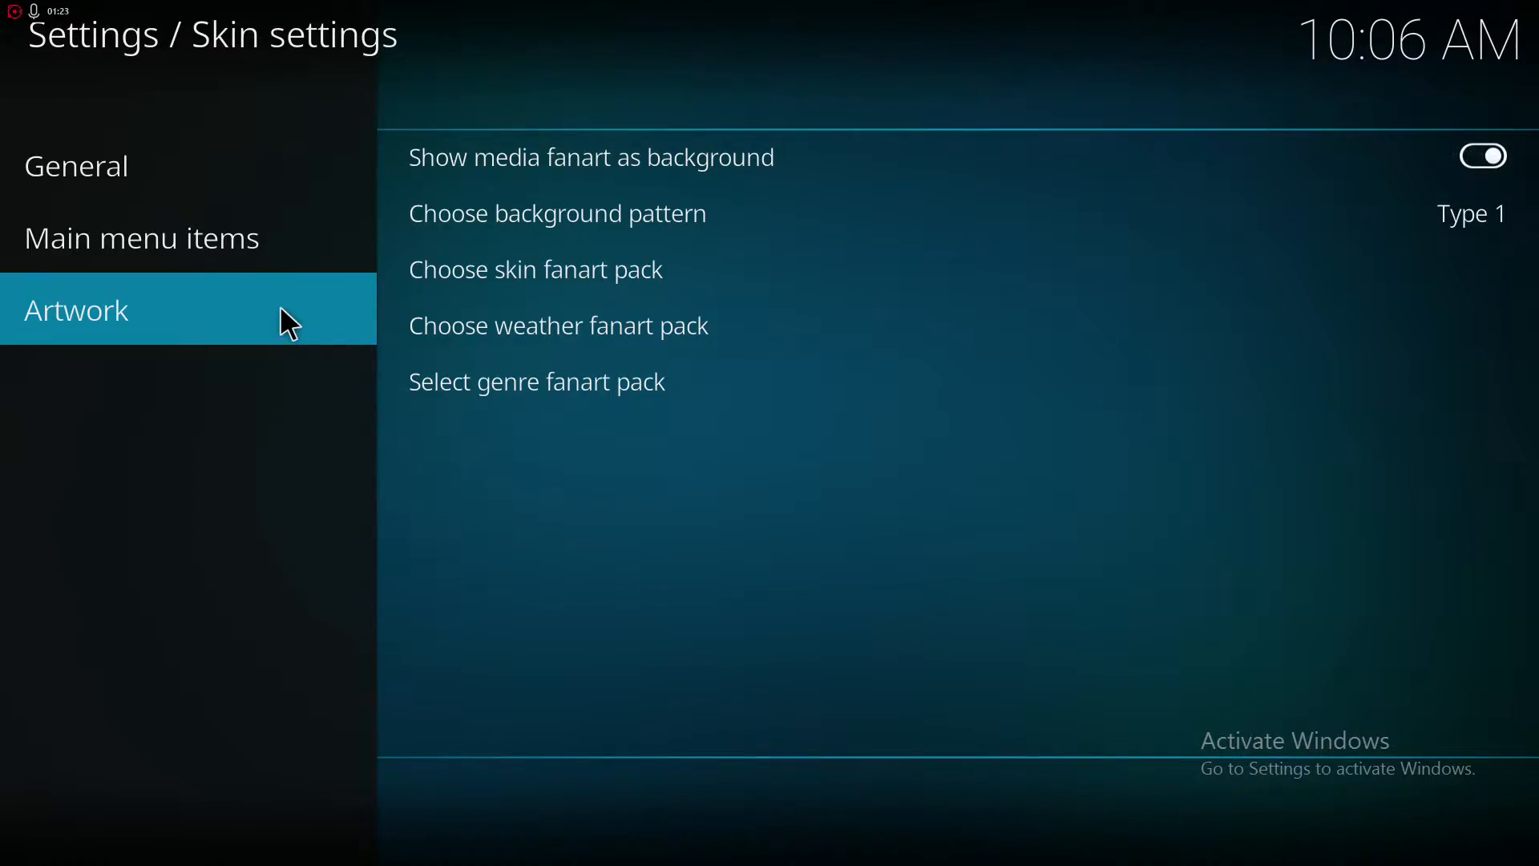
{"action": "left_click", "coordinate": [141, 237]}
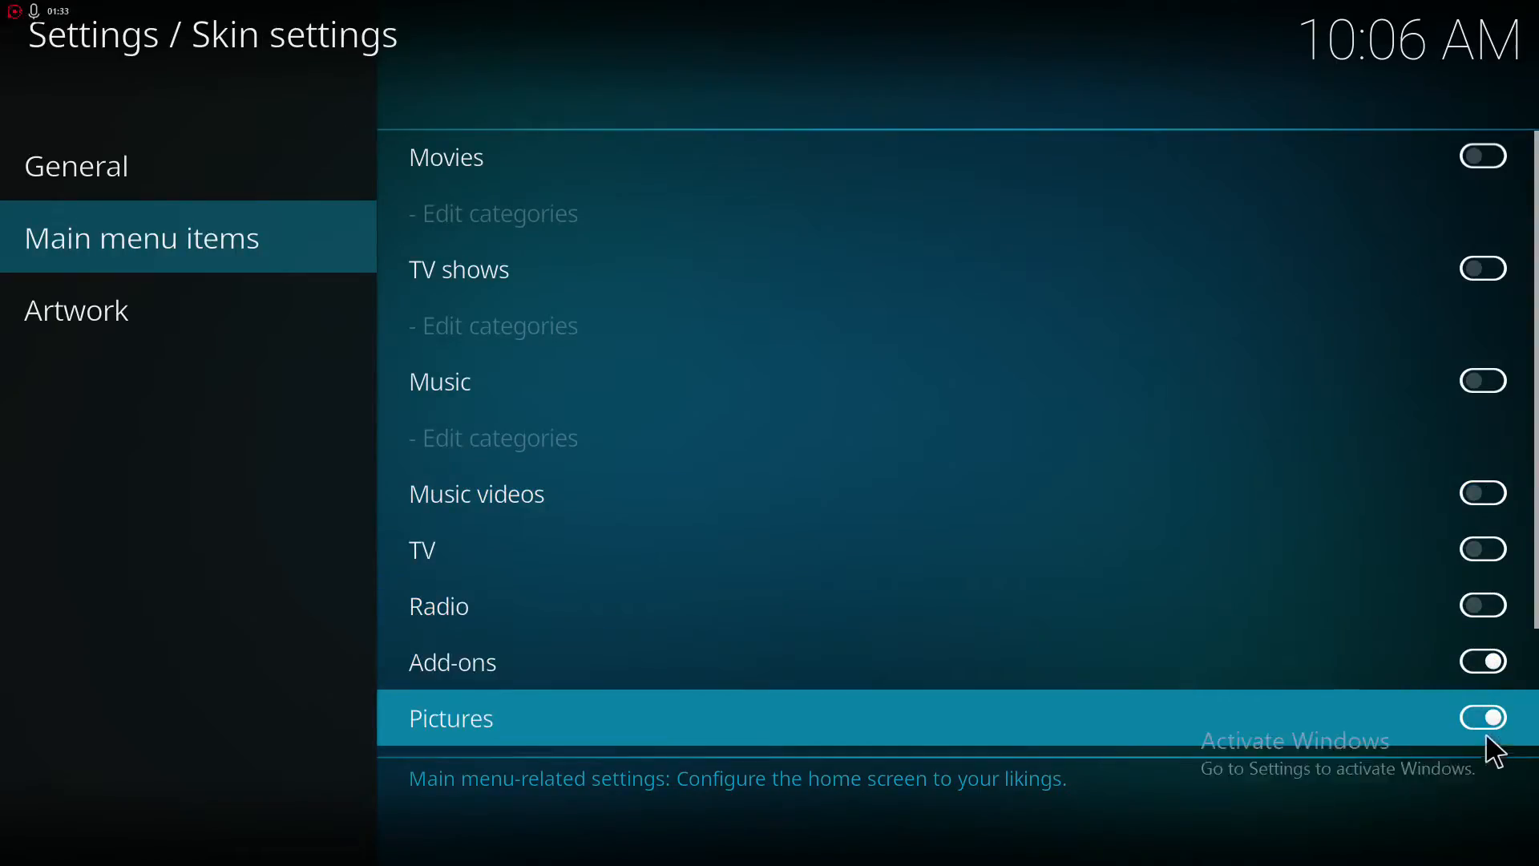
{"action": "scroll", "scroll_direction": "down", "scroll_amount": 3}
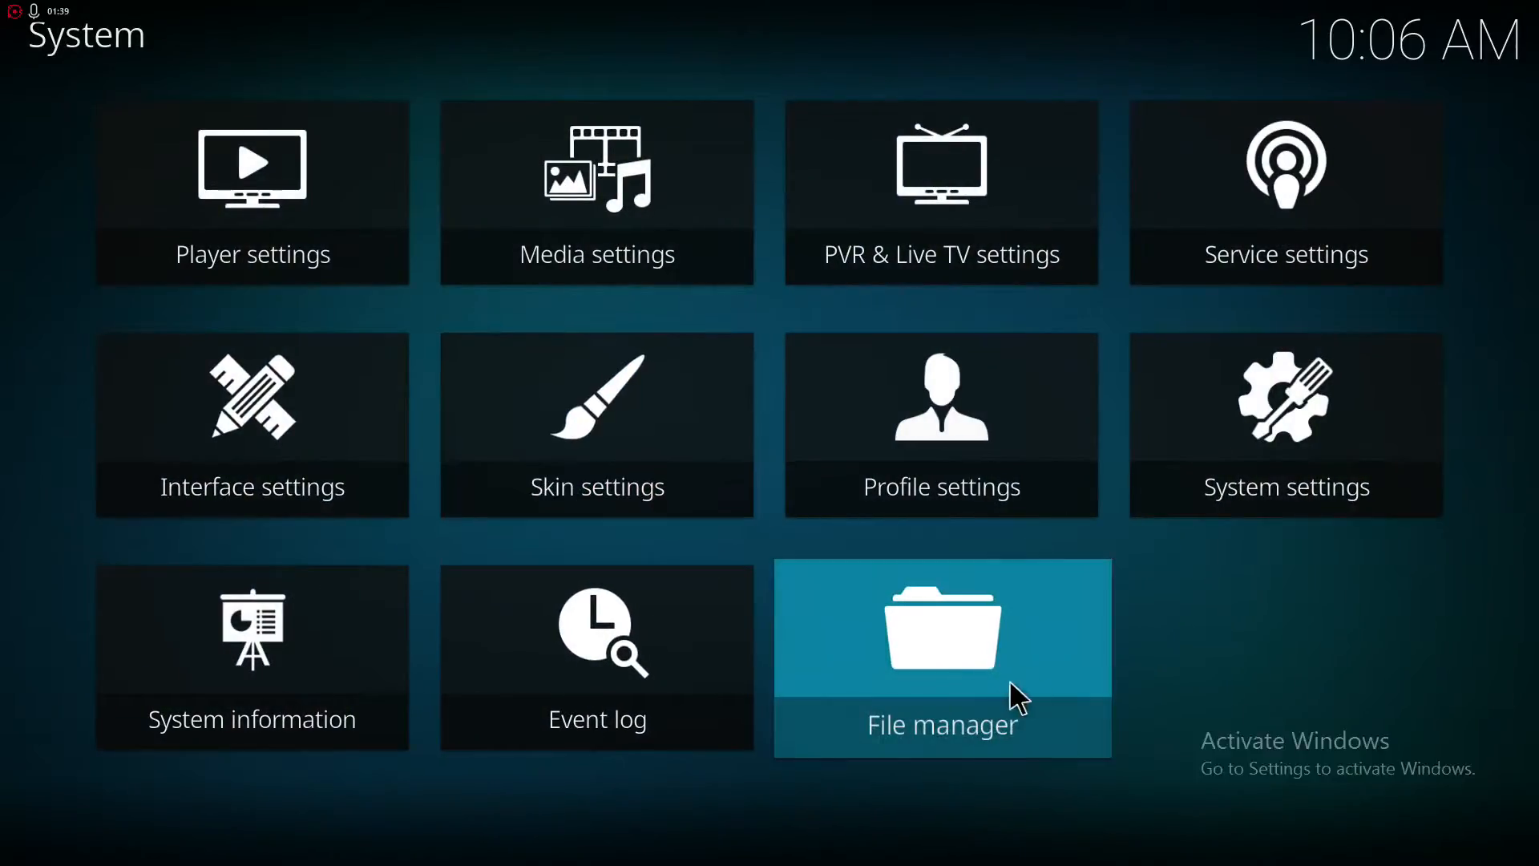
- In System settings at Expert level, allow add-ons from unknown sources
{"action": "left_click", "coordinate": [1283, 423]}
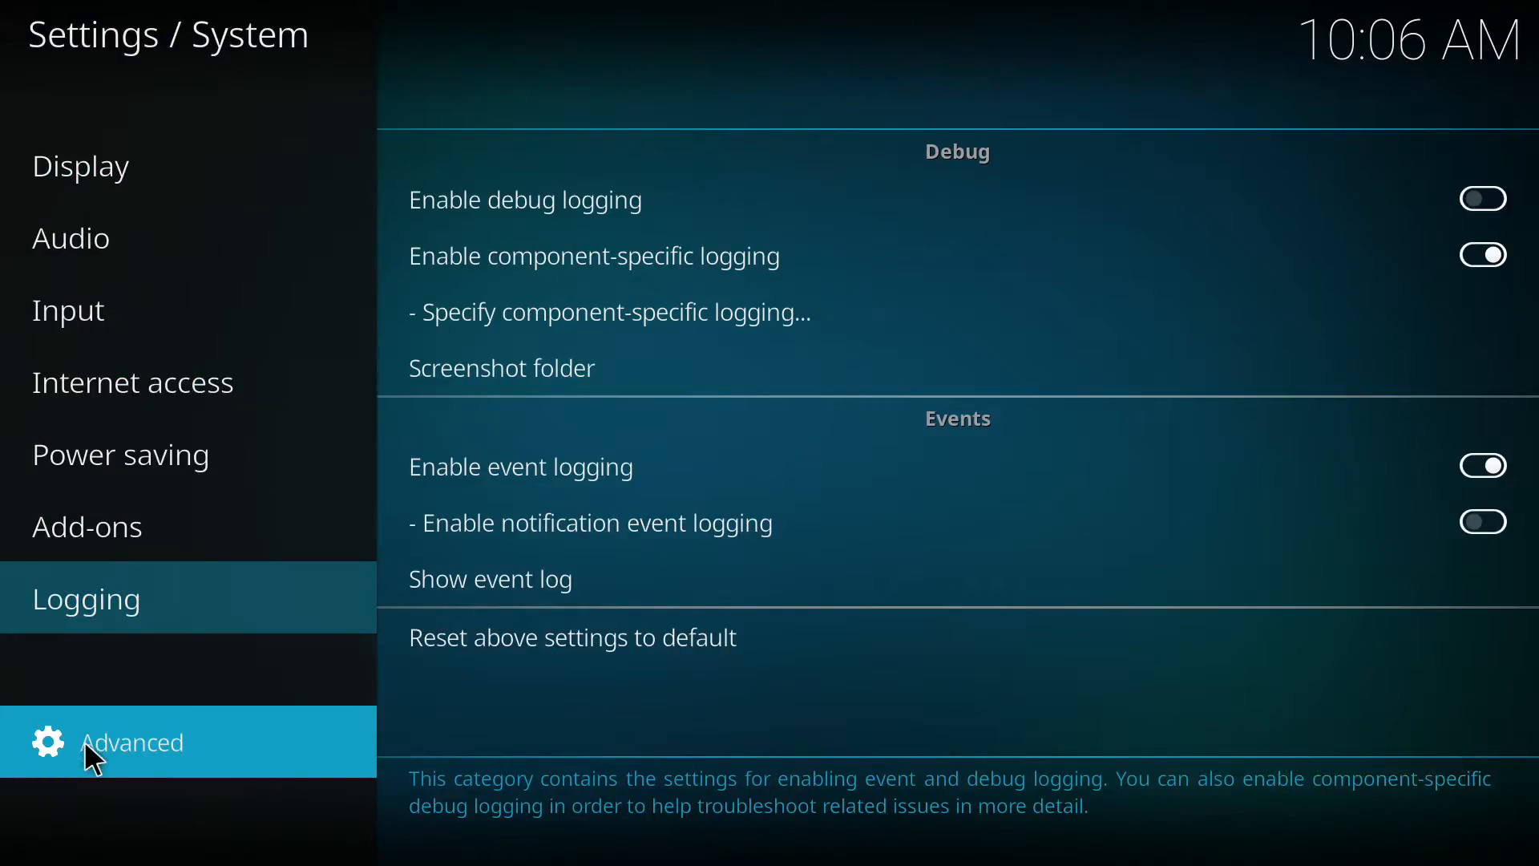
{"action": "left_click", "coordinate": [87, 526]}
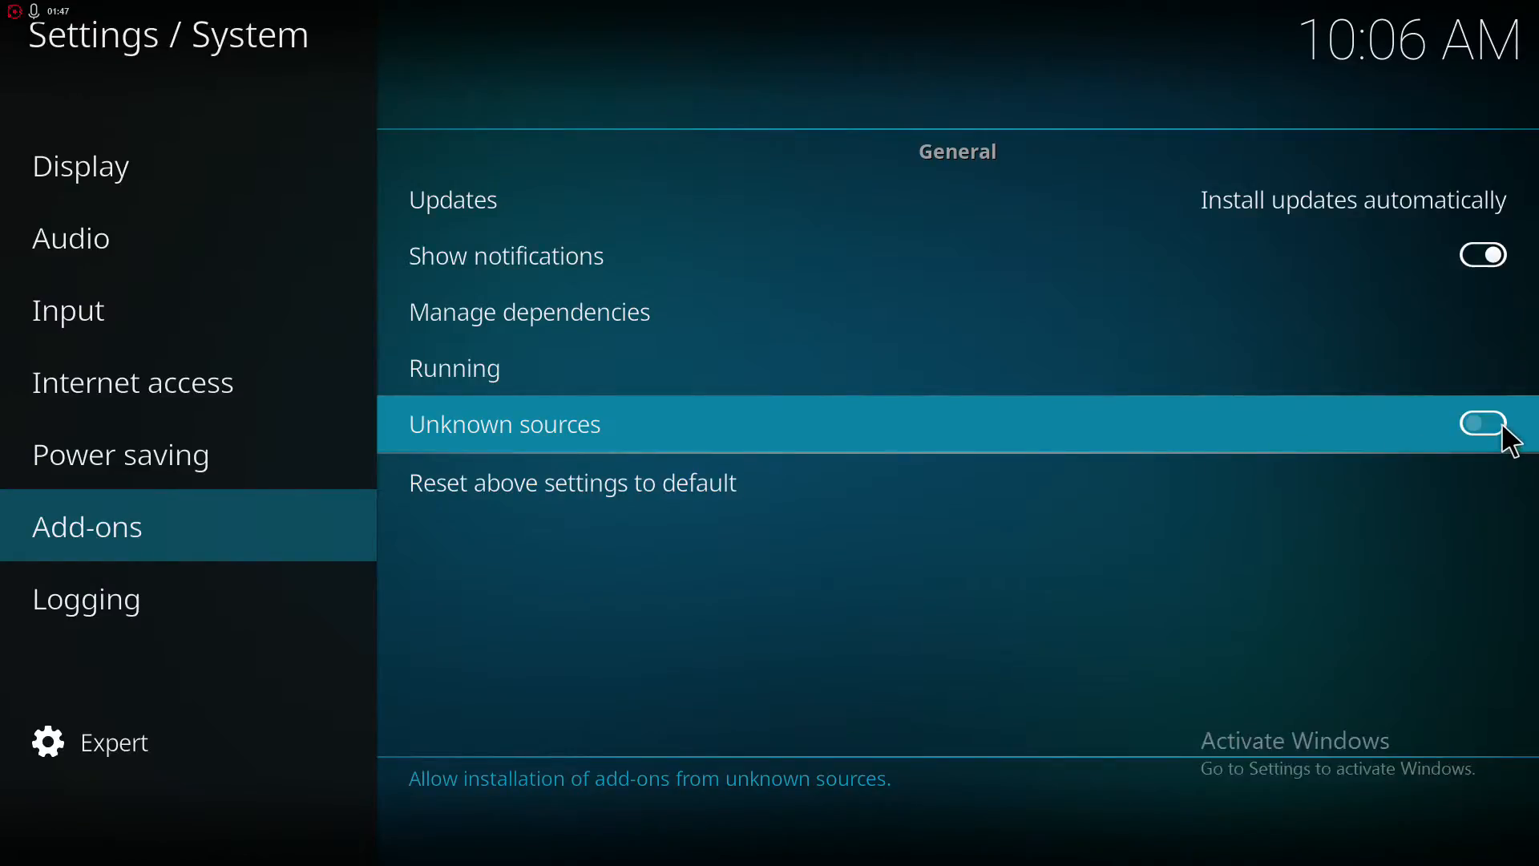
{"action": "left_click", "coordinate": [1481, 423]}
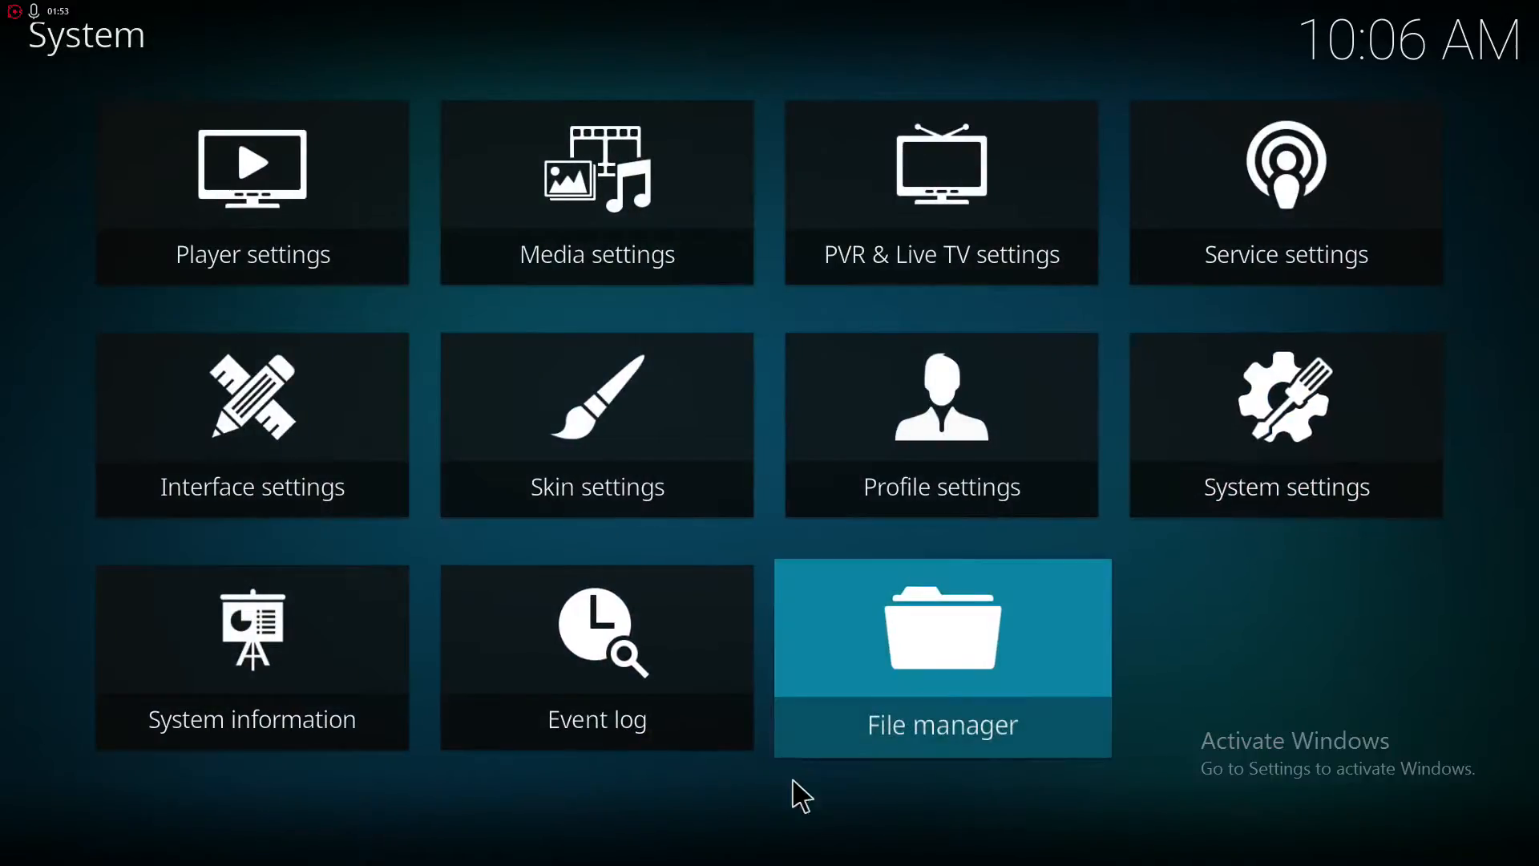
{"action": "left_click", "coordinate": [941, 657]}
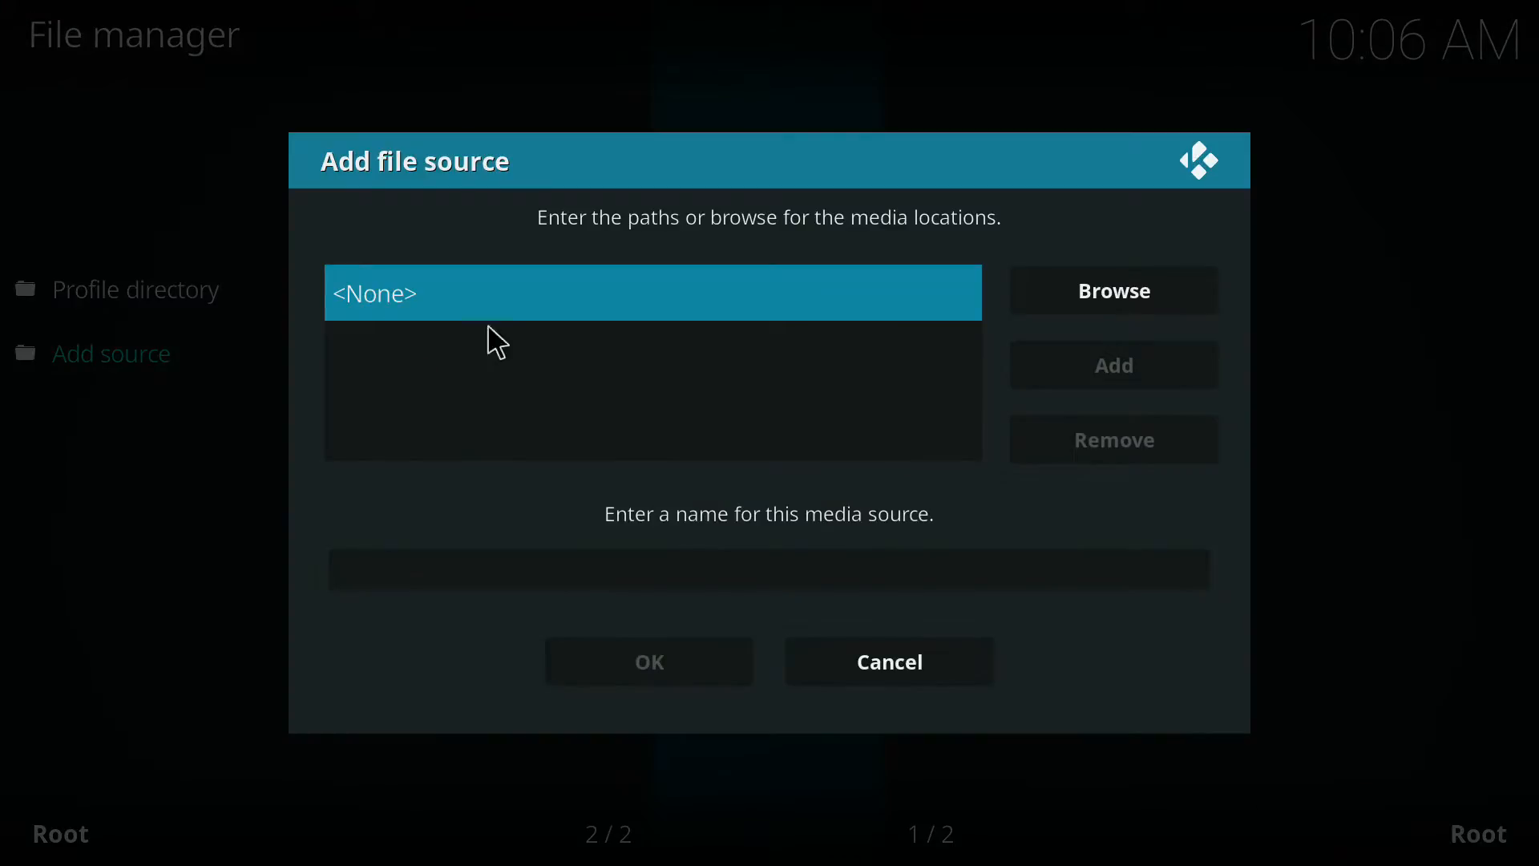
{"action": "left_click", "coordinate": [651, 292]}
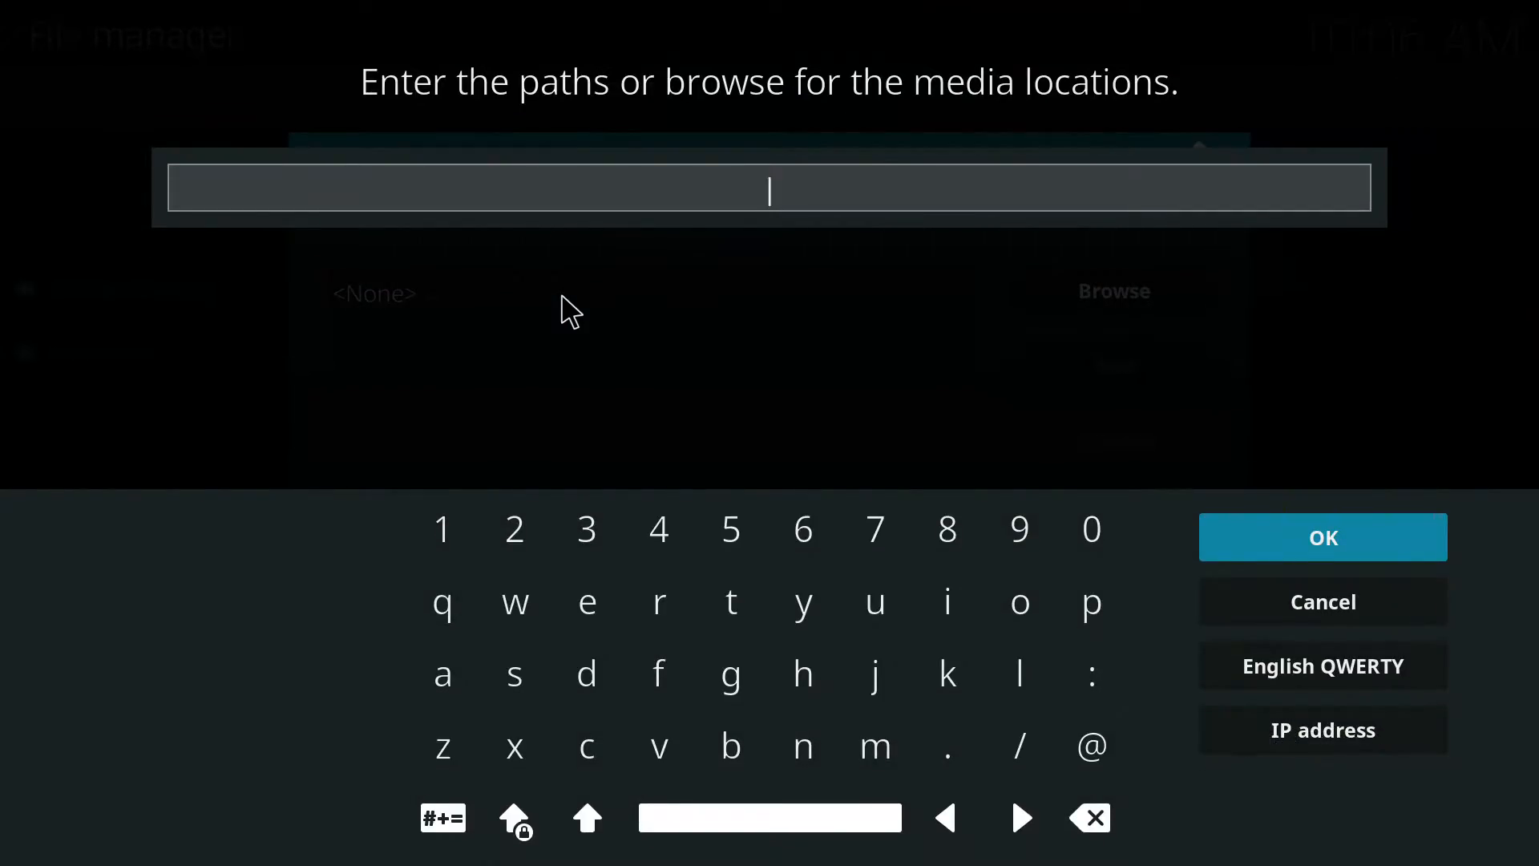
{"action": "type", "text": "http"}
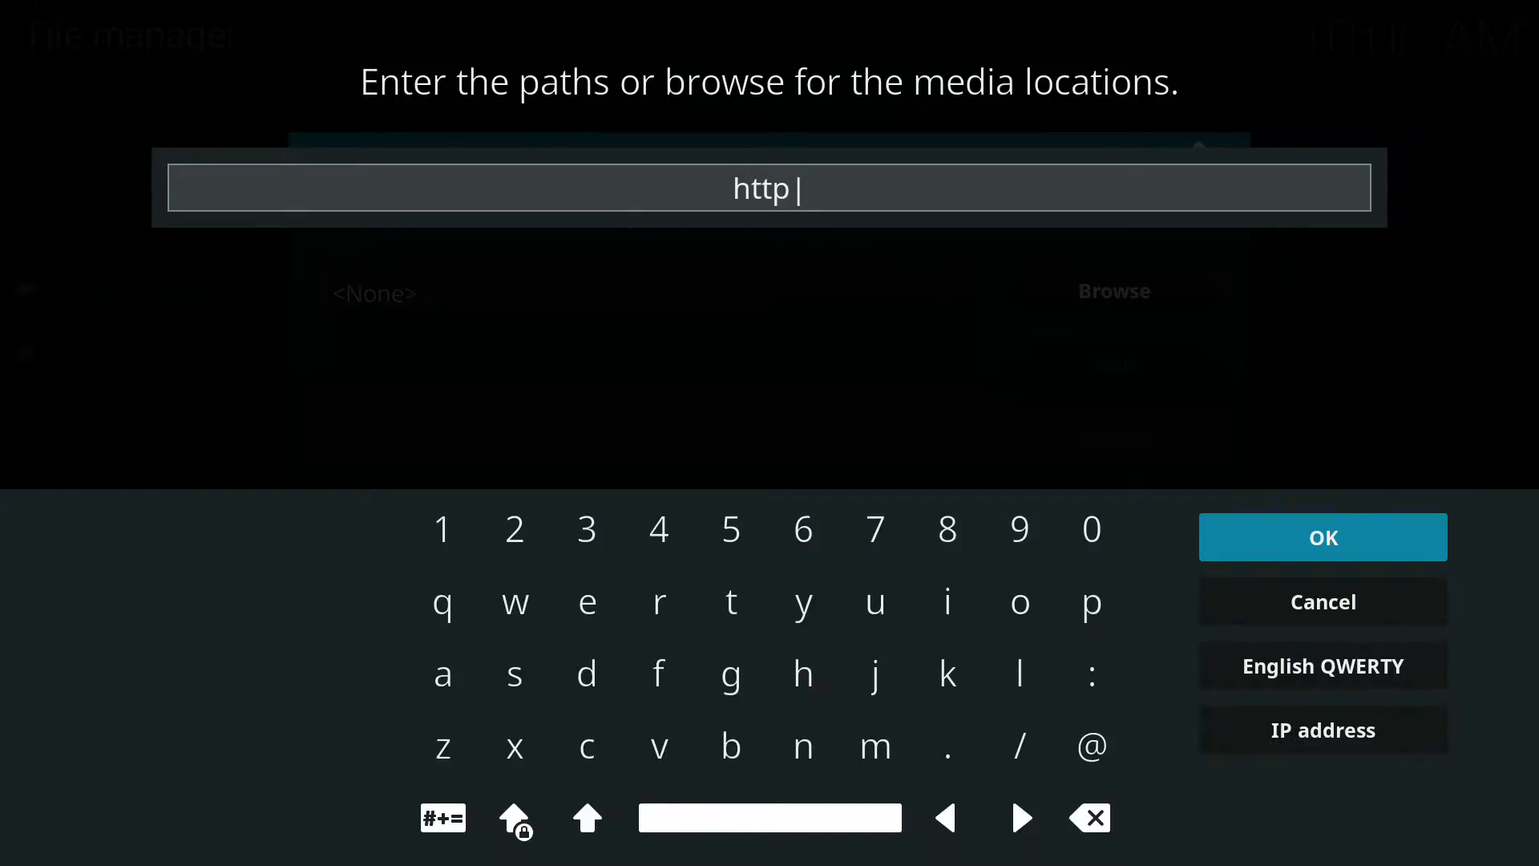
{"action": "left_click", "coordinate": [1089, 675]}
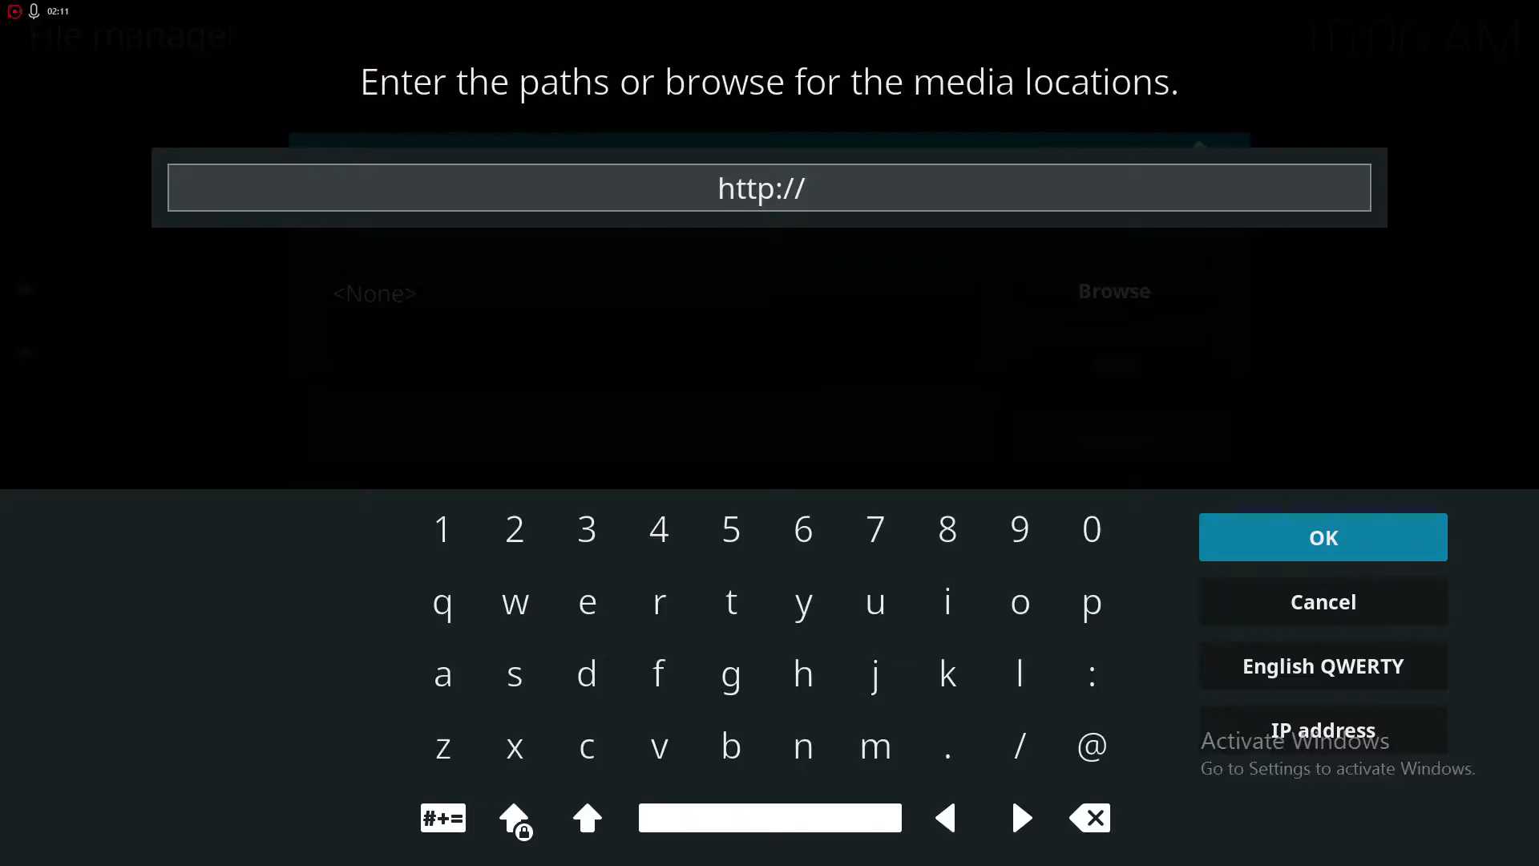
{"action": "type", "text": "fusion."}
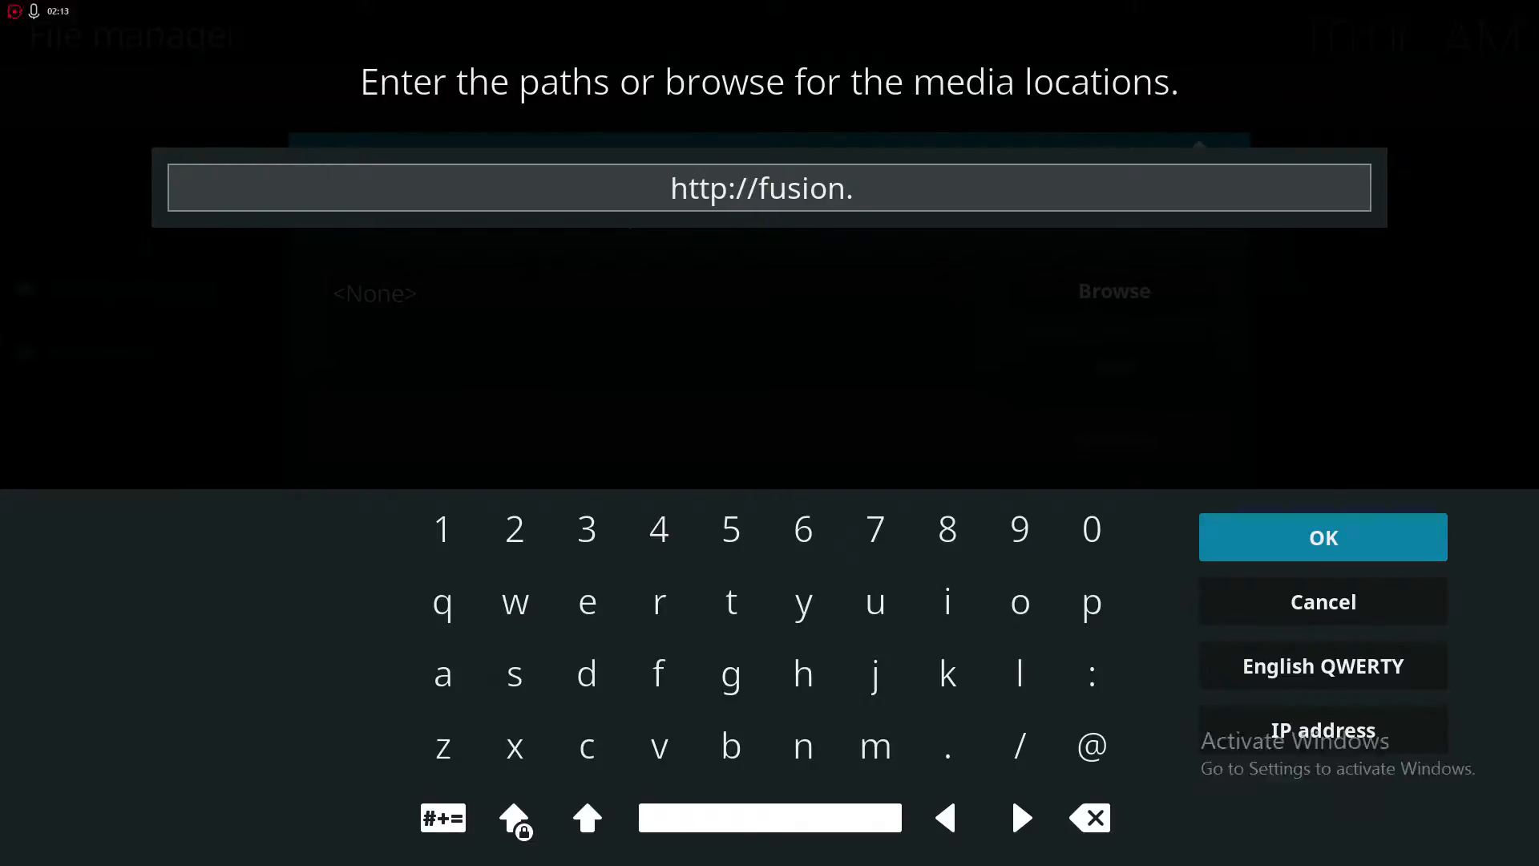
{"action": "type", "text": "tvaddons.ag"}
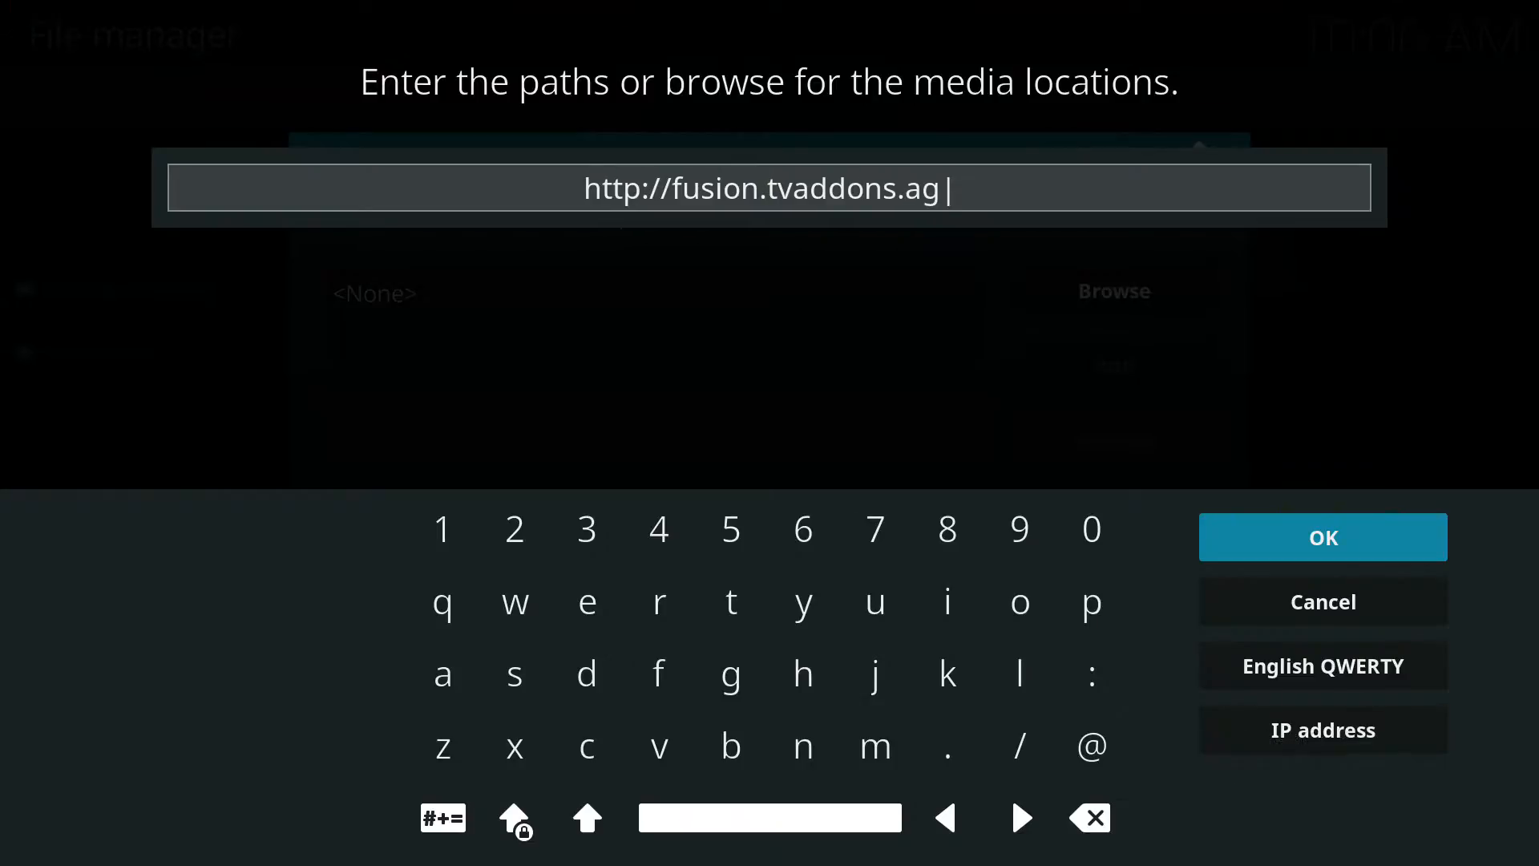
{"action": "left_click", "coordinate": [1323, 537]}
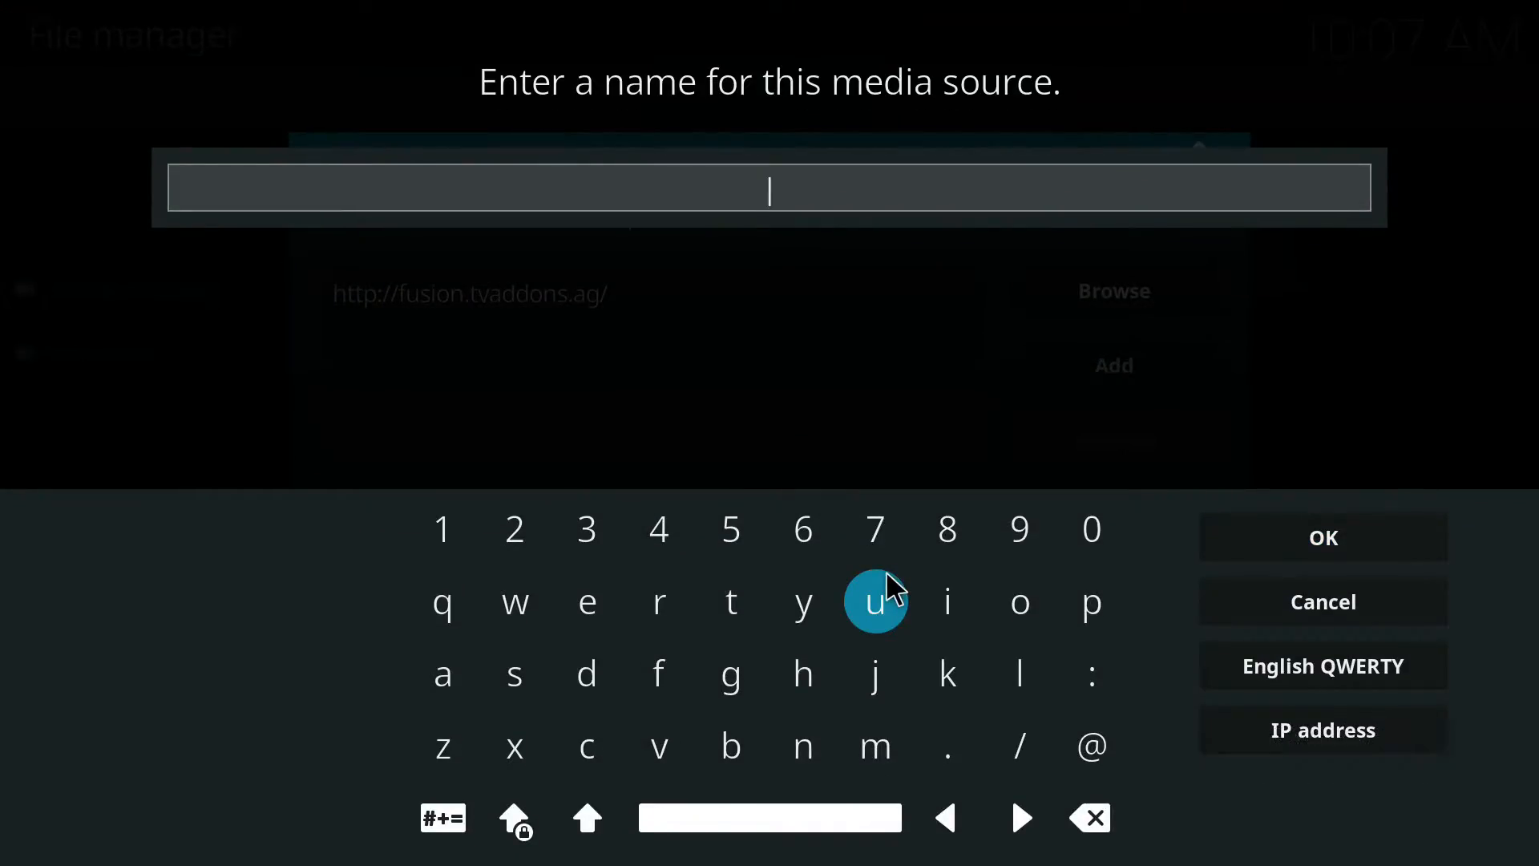
- Name the new source 'fusion' and save it
{"action": "type", "text": "fusion"}
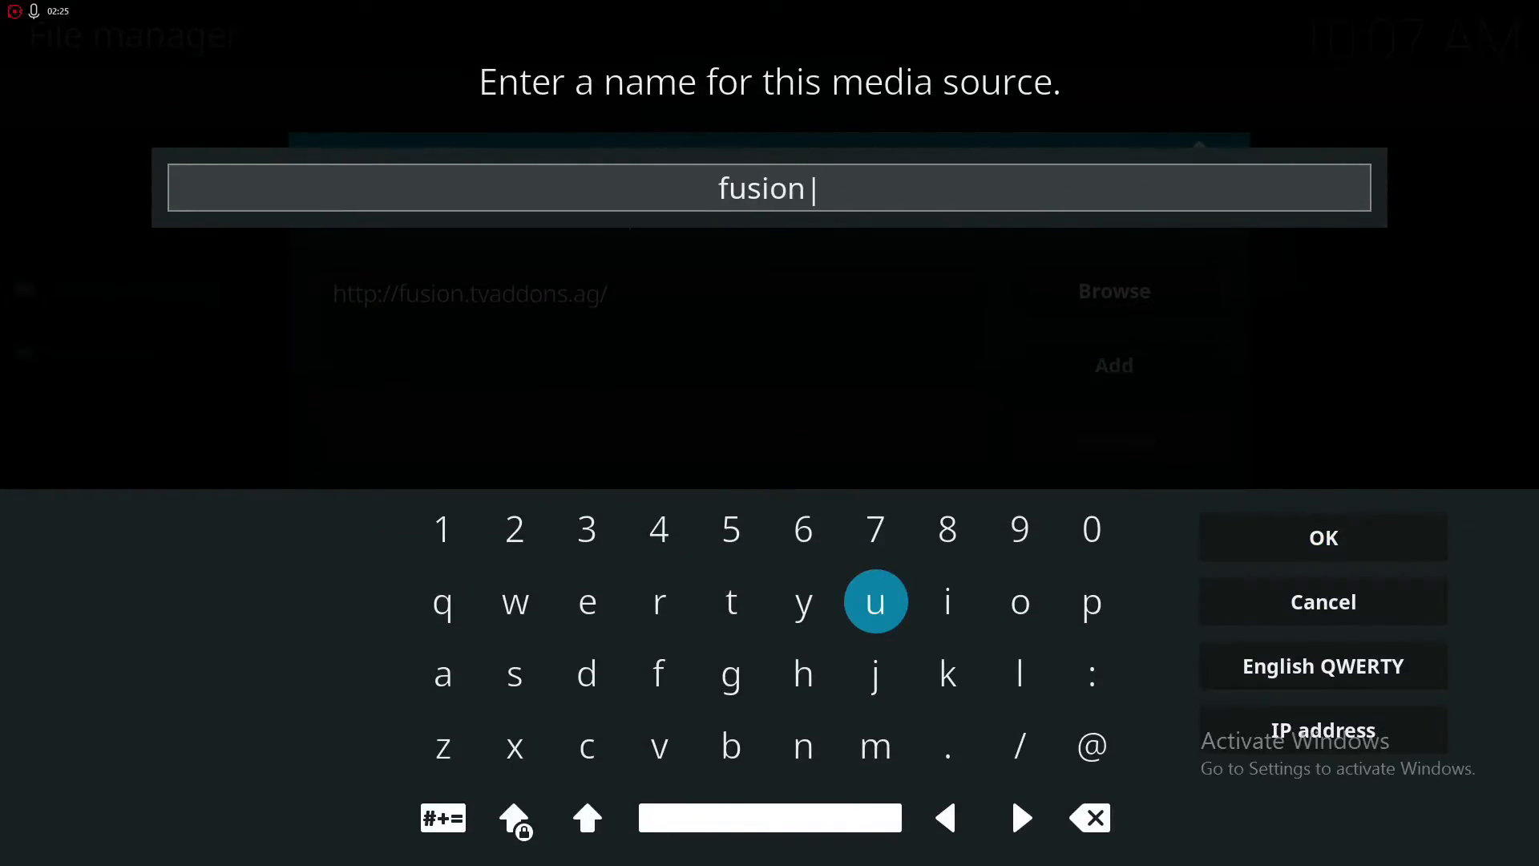
{"action": "left_click", "coordinate": [1323, 537]}
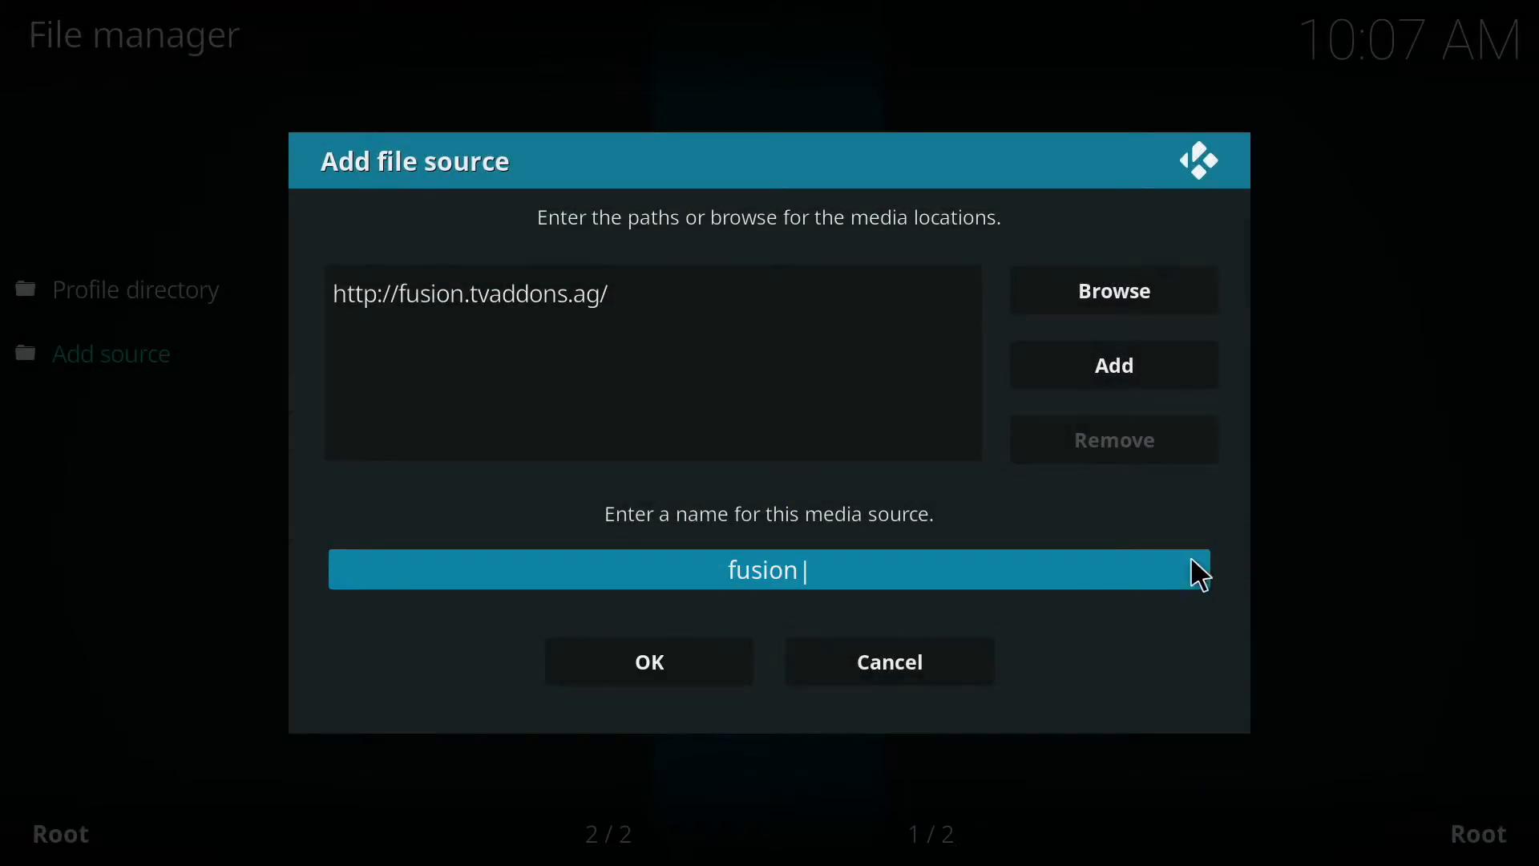
{"action": "left_click", "coordinate": [648, 660]}
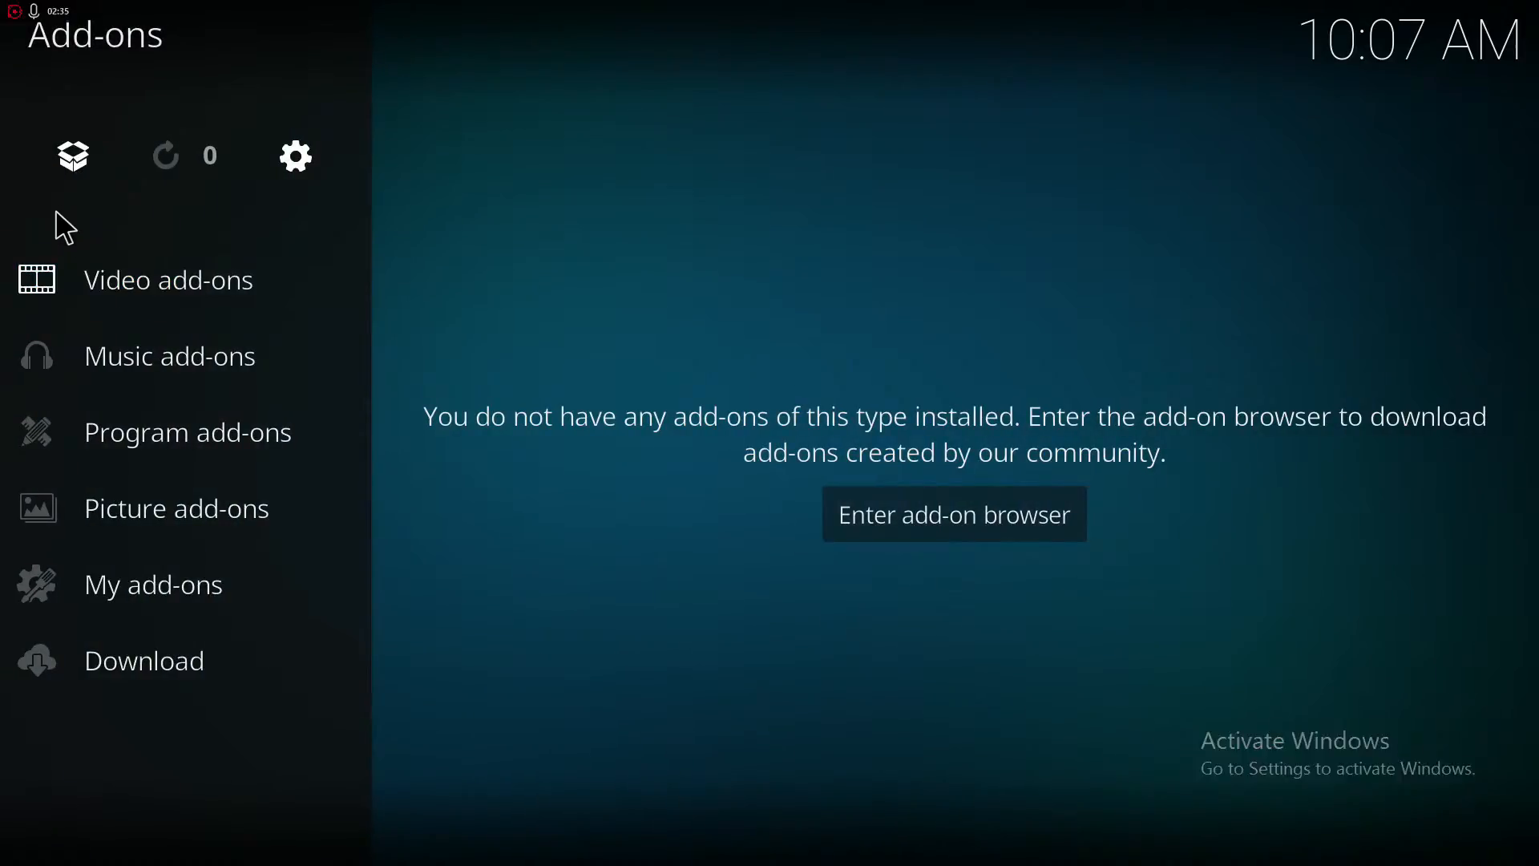
- Install the Addon Installer from the fusion source and show its featured add-ons list
{"action": "left_click", "coordinate": [952, 513]}
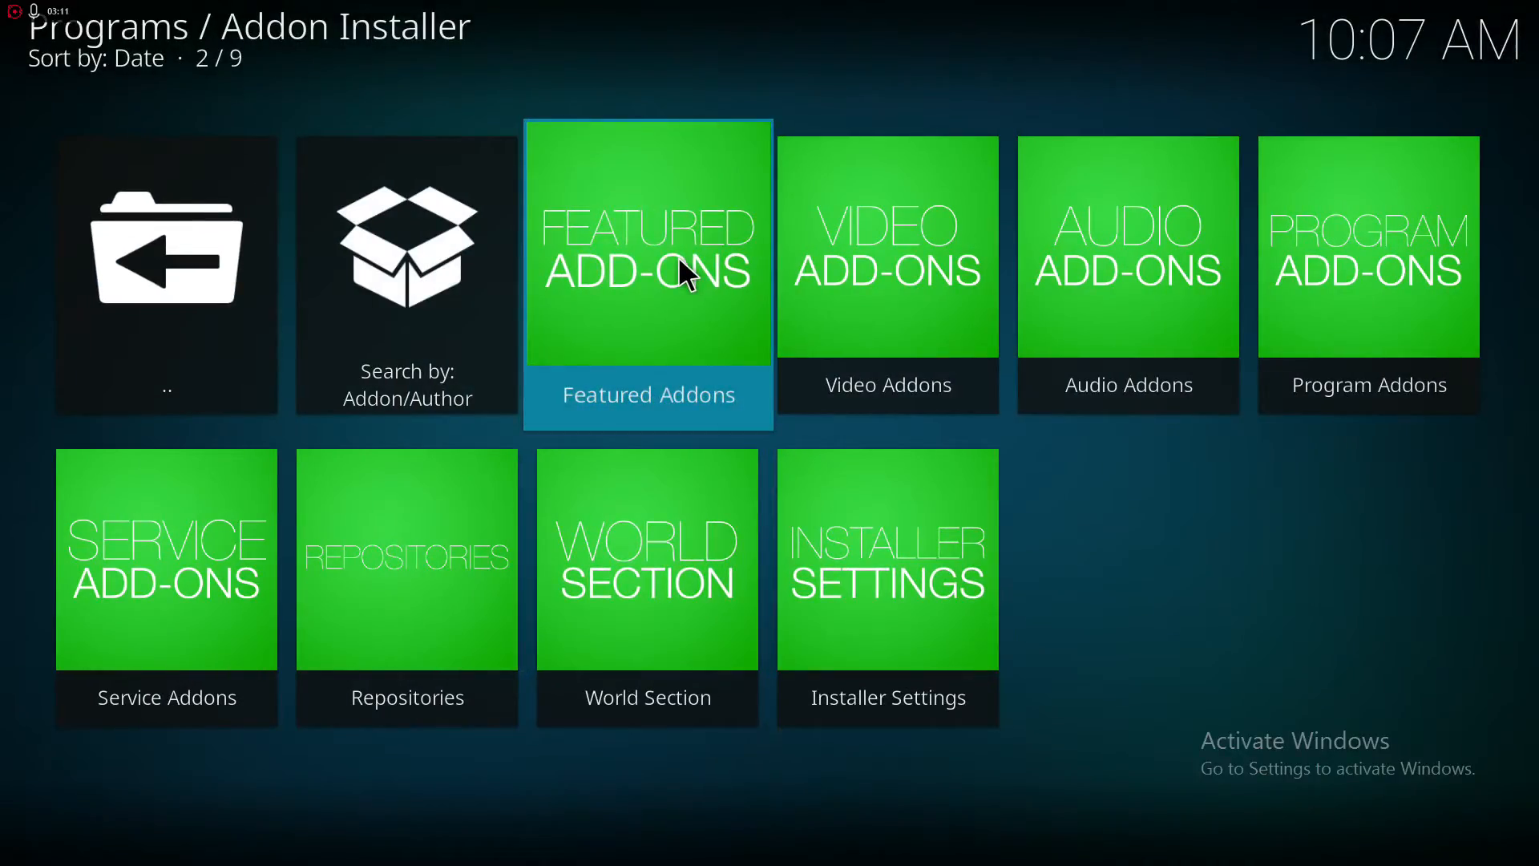
{"action": "left_click", "coordinate": [646, 246]}
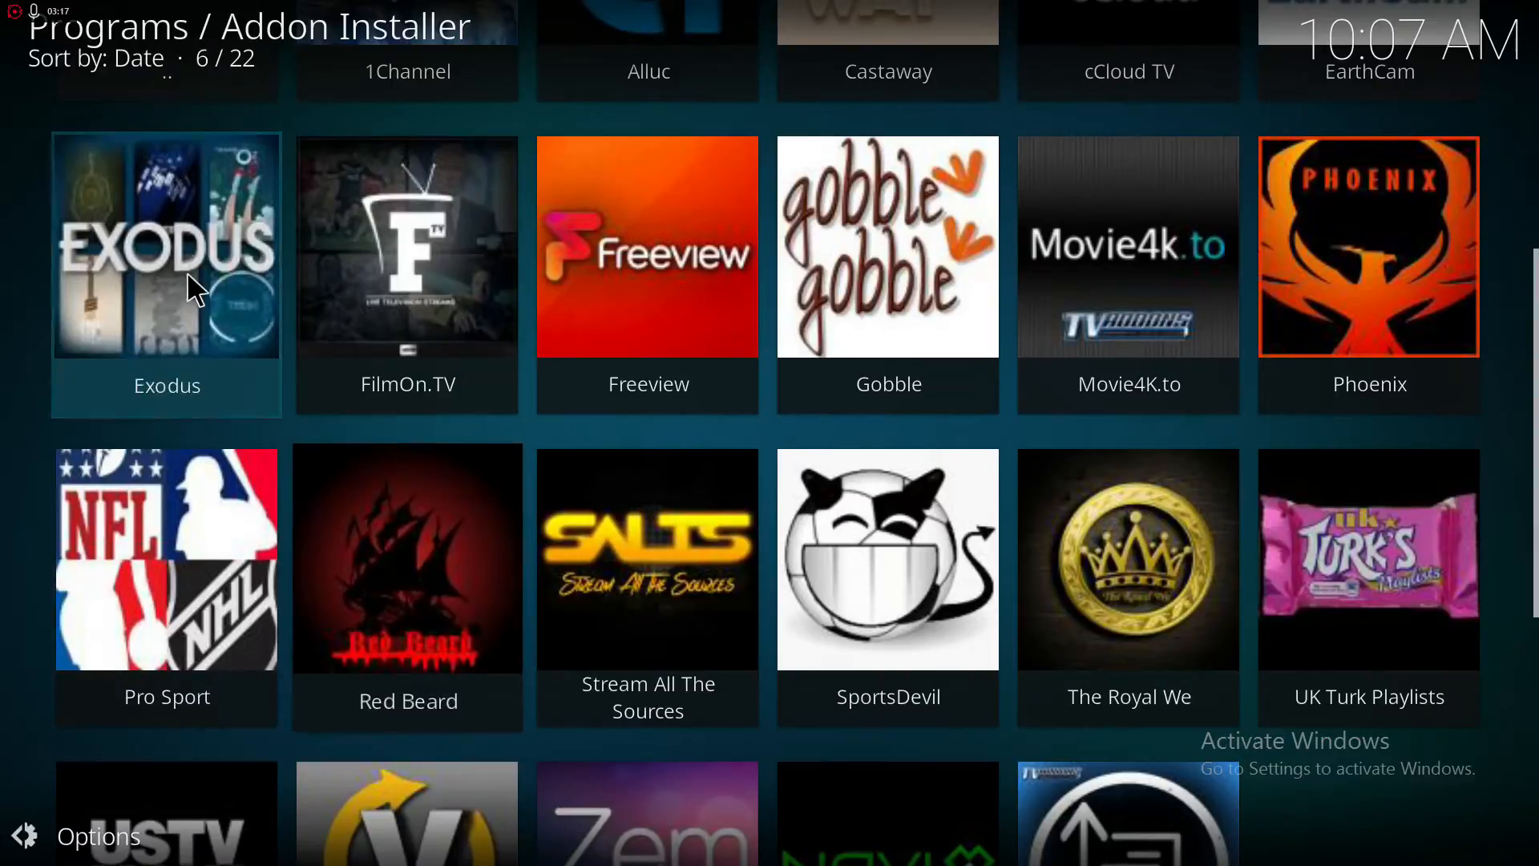
- Install Exodus v3.0.0 with its repository and dismiss the success message
{"action": "left_click", "coordinate": [165, 246]}
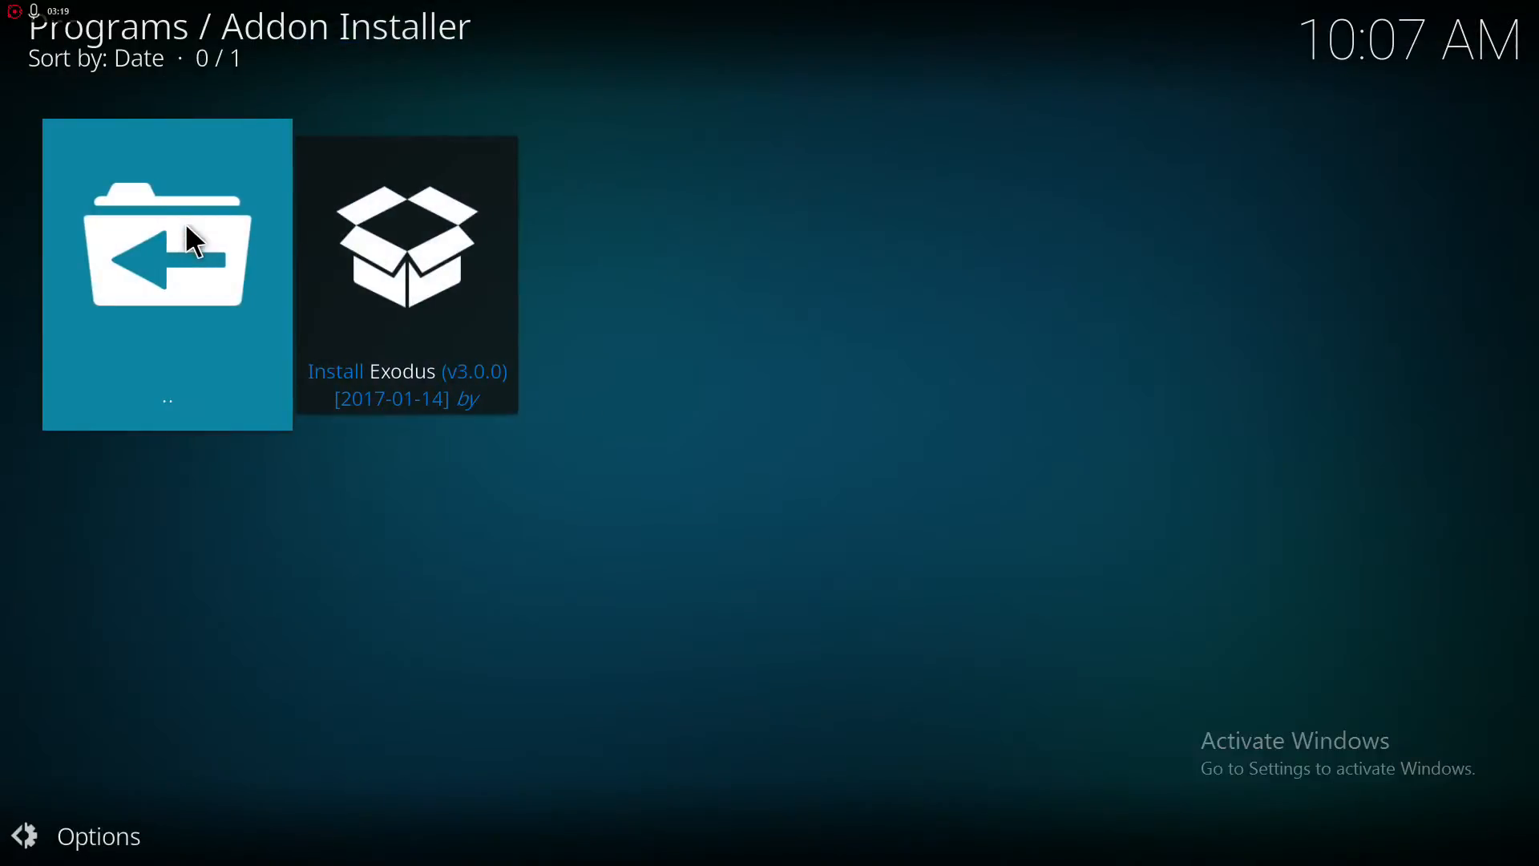
{"action": "left_click", "coordinate": [405, 245]}
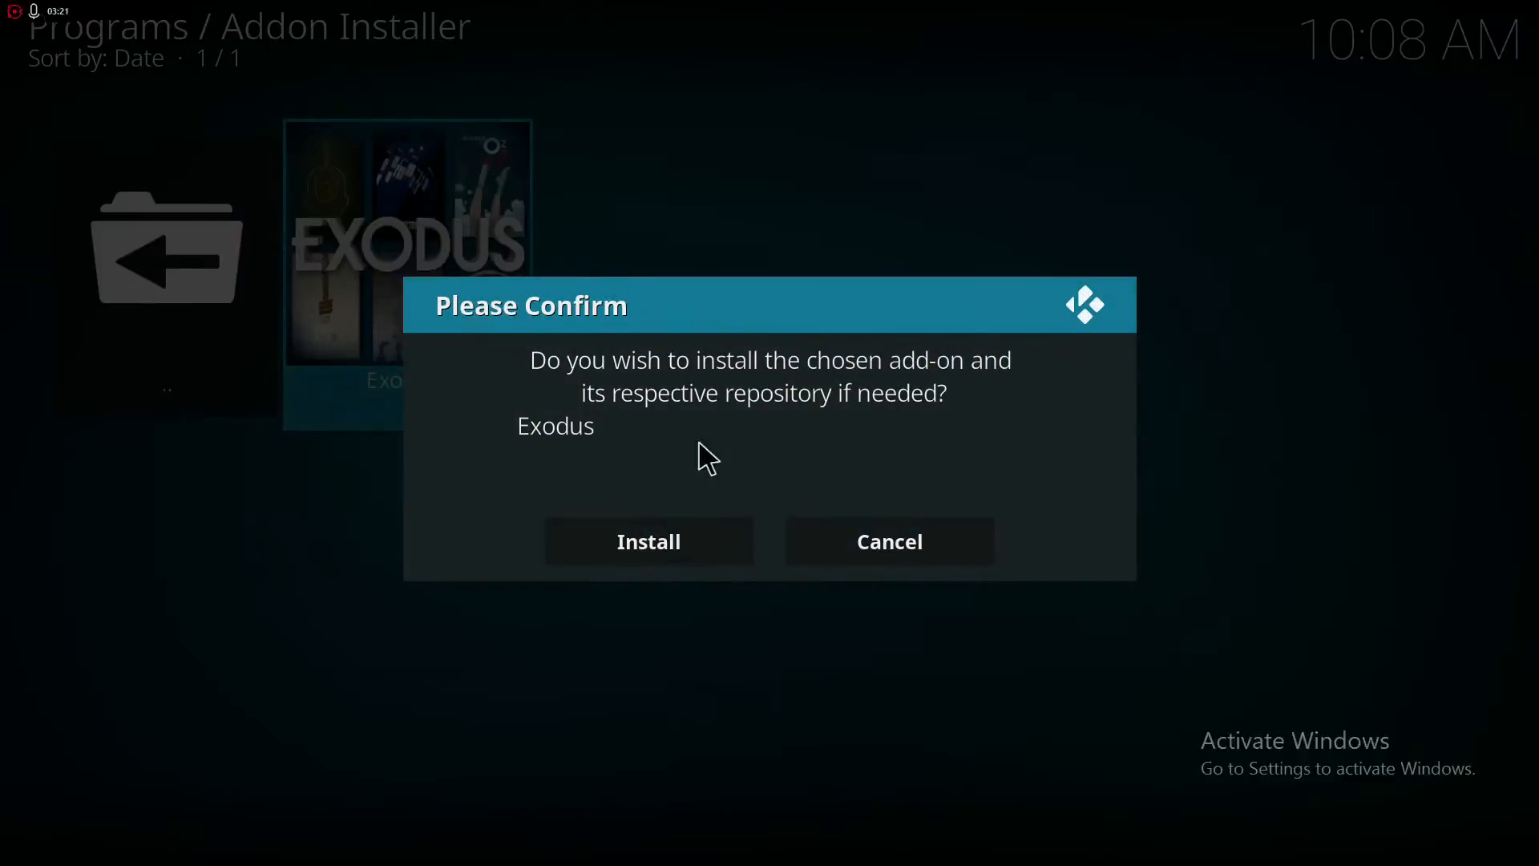
{"action": "left_click", "coordinate": [646, 540]}
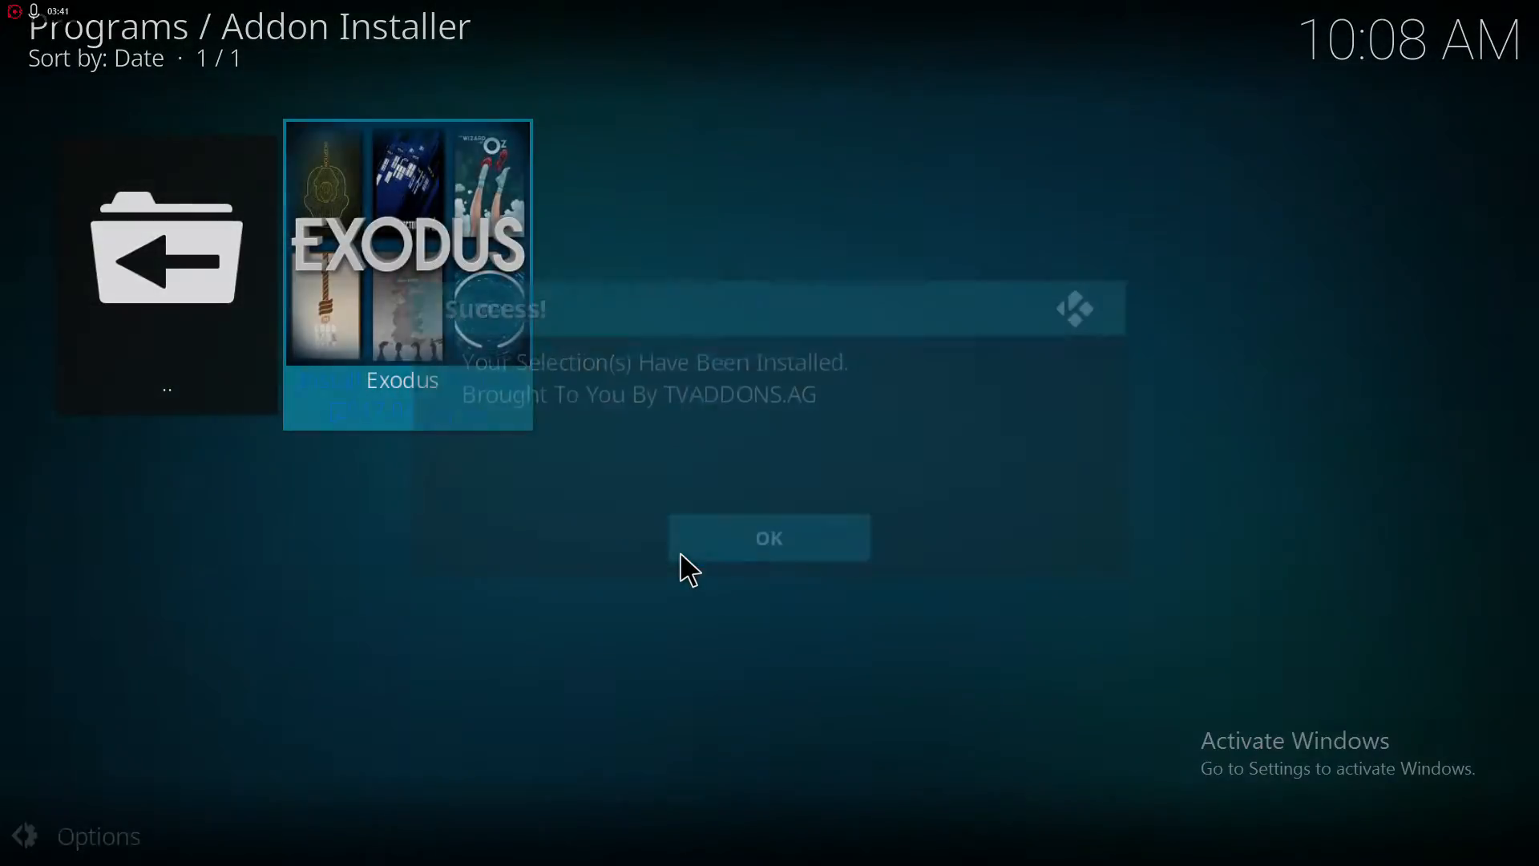
{"action": "left_click", "coordinate": [768, 538]}
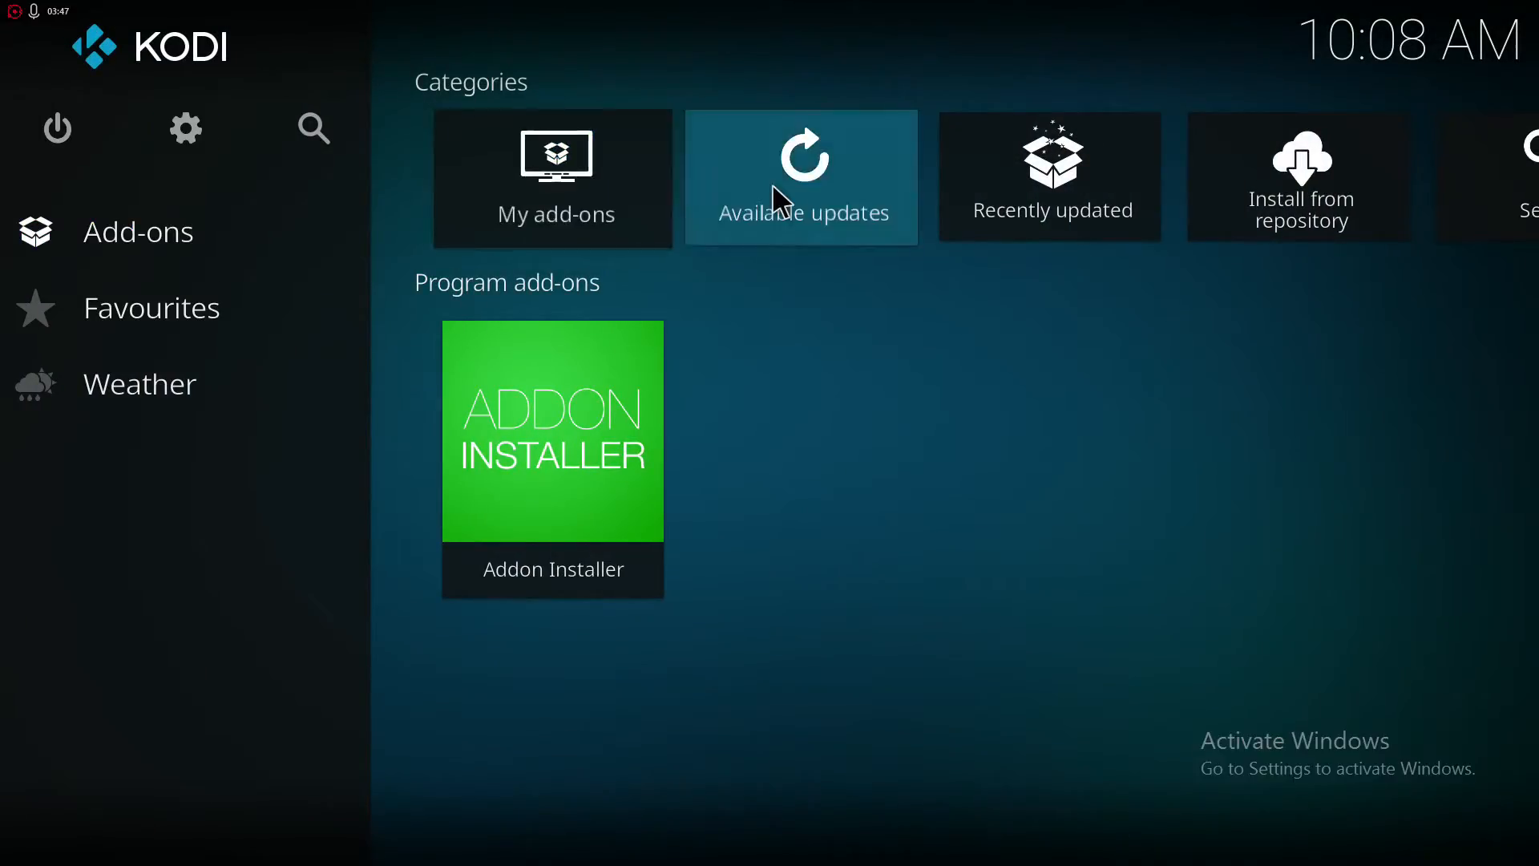
- Locate Exodus in the installed video add-ons and bring up its settings
{"action": "left_click", "coordinate": [551, 178]}
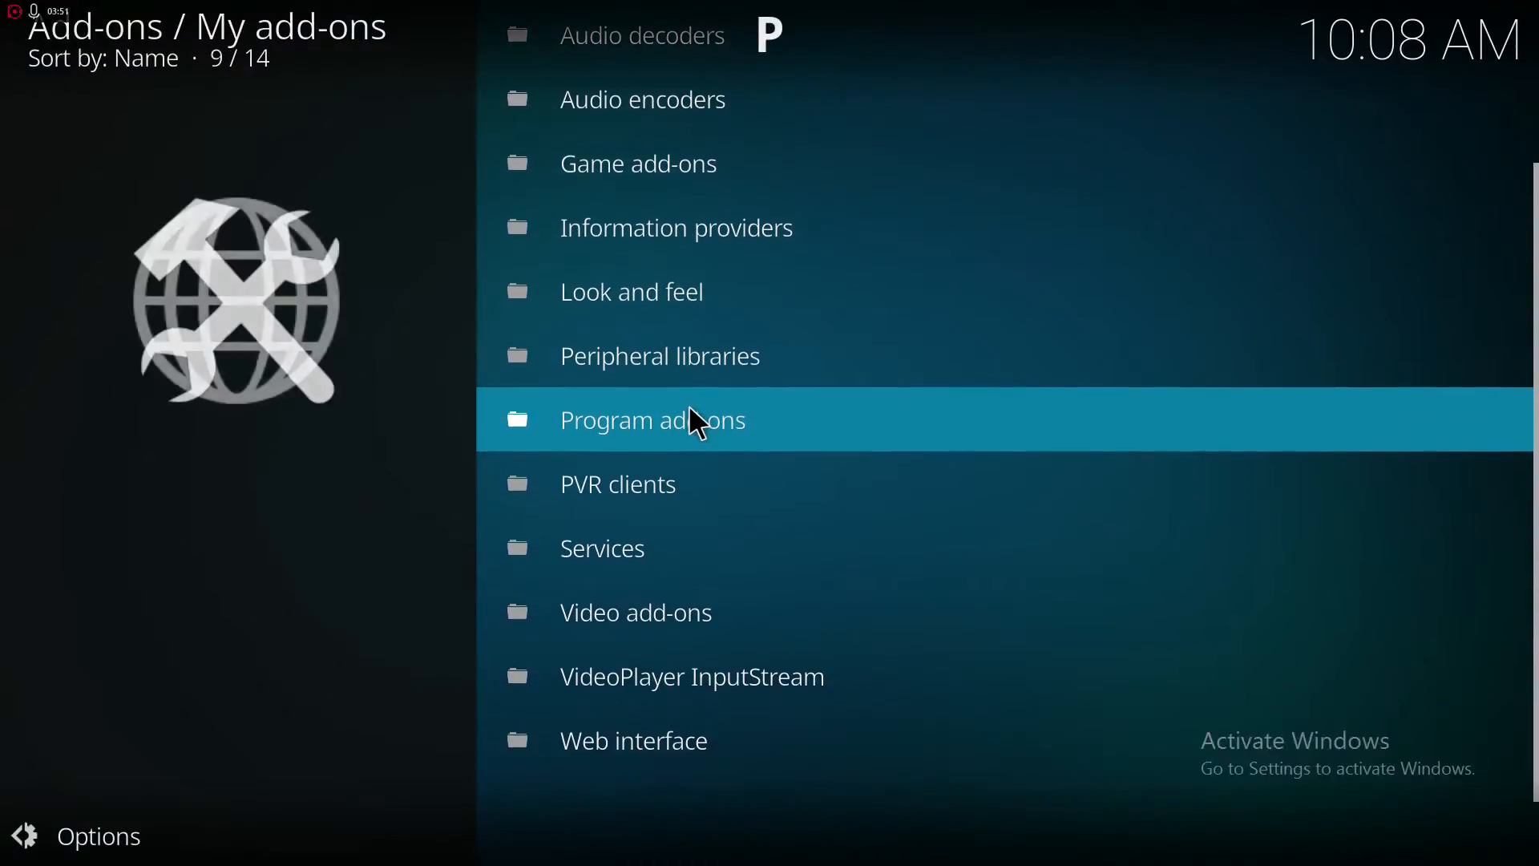
{"action": "left_click", "coordinate": [634, 610]}
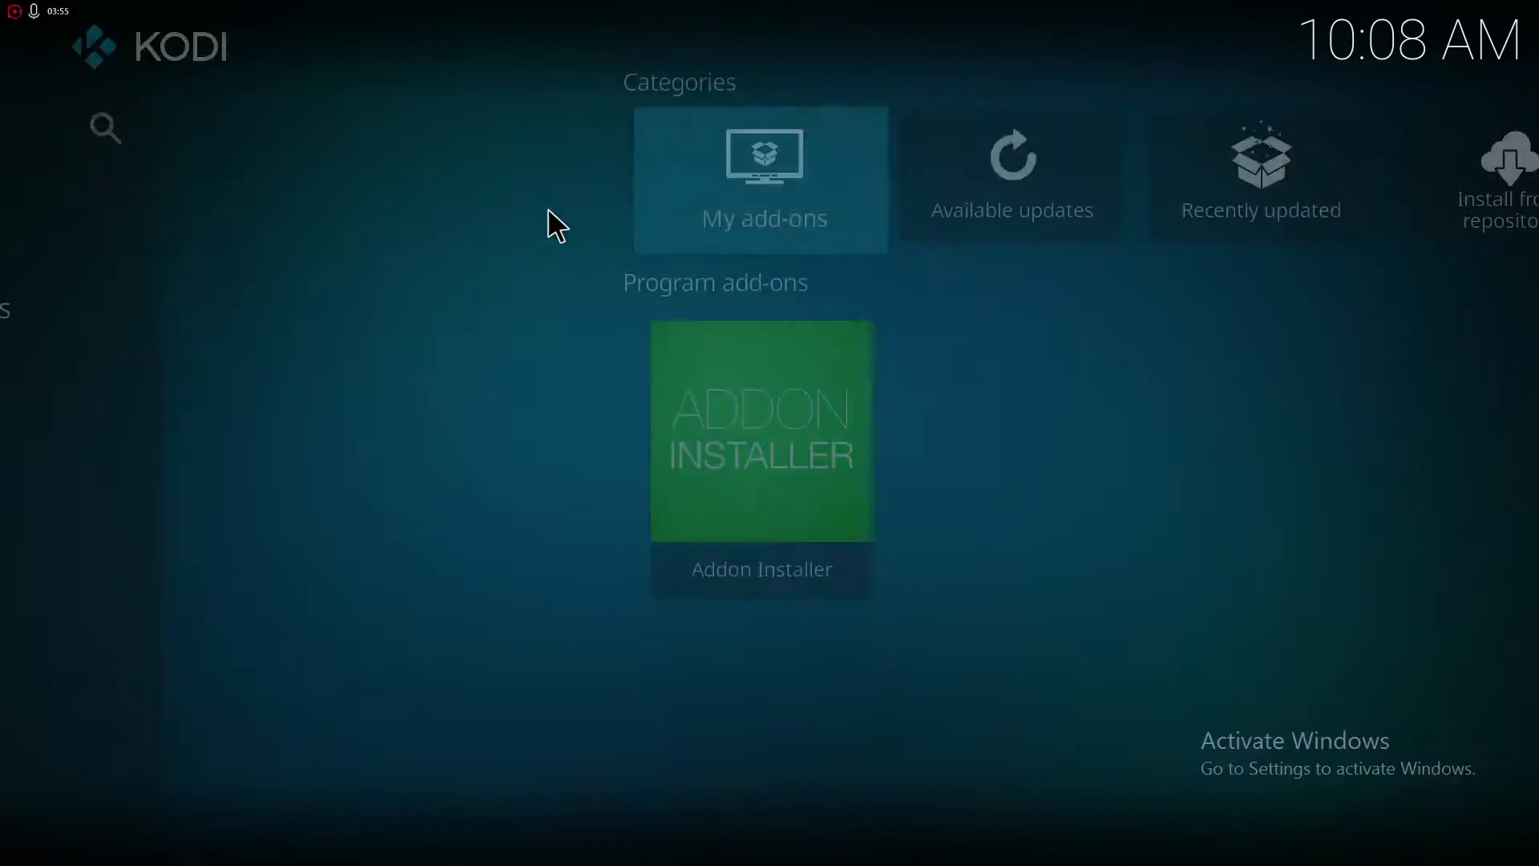
{"action": "left_click", "coordinate": [760, 431]}
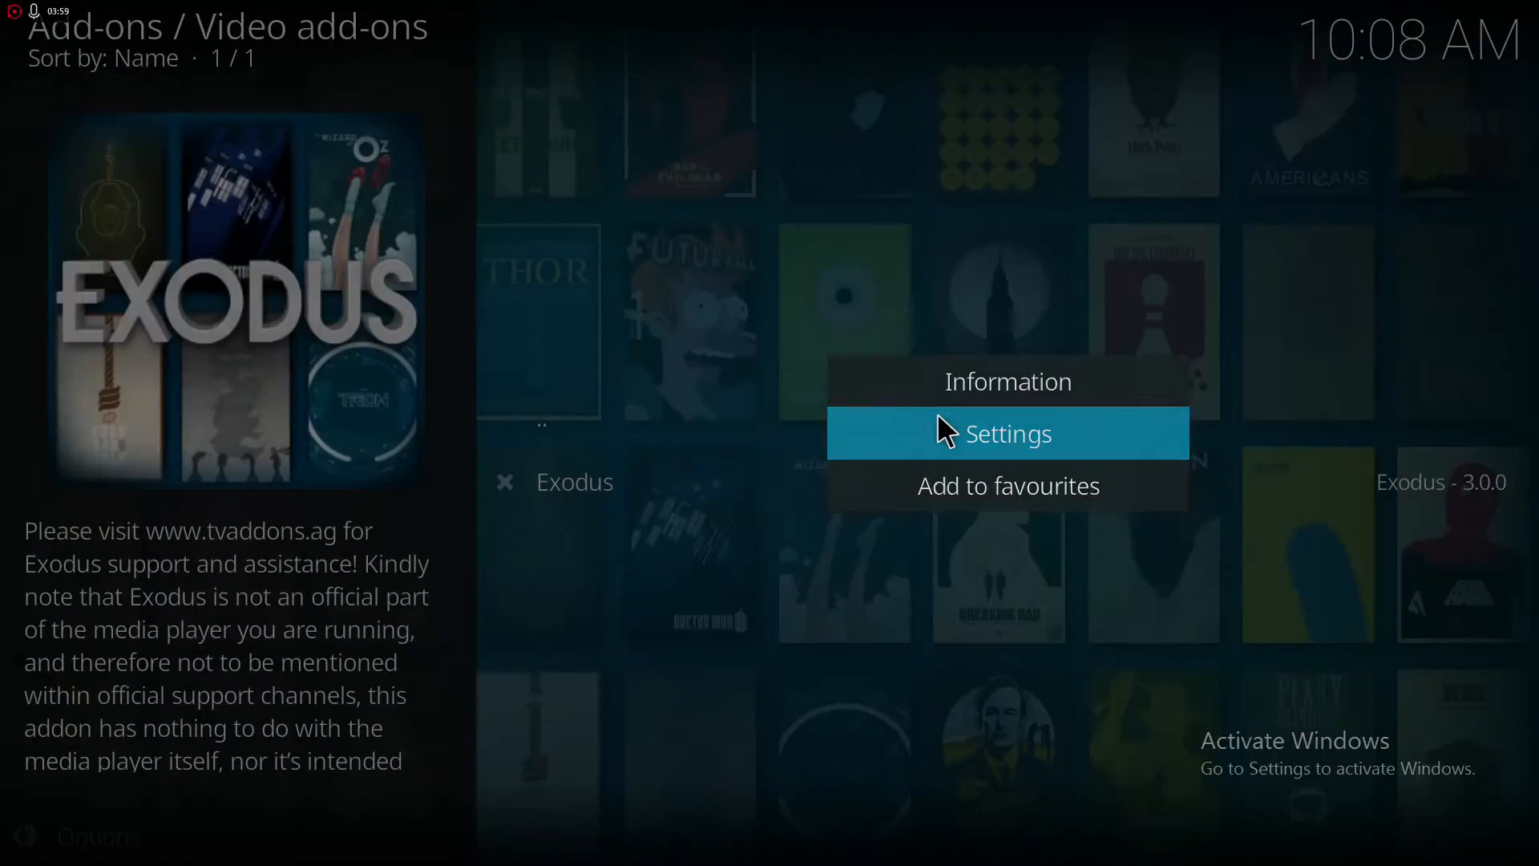
{"action": "left_click", "coordinate": [1006, 433]}
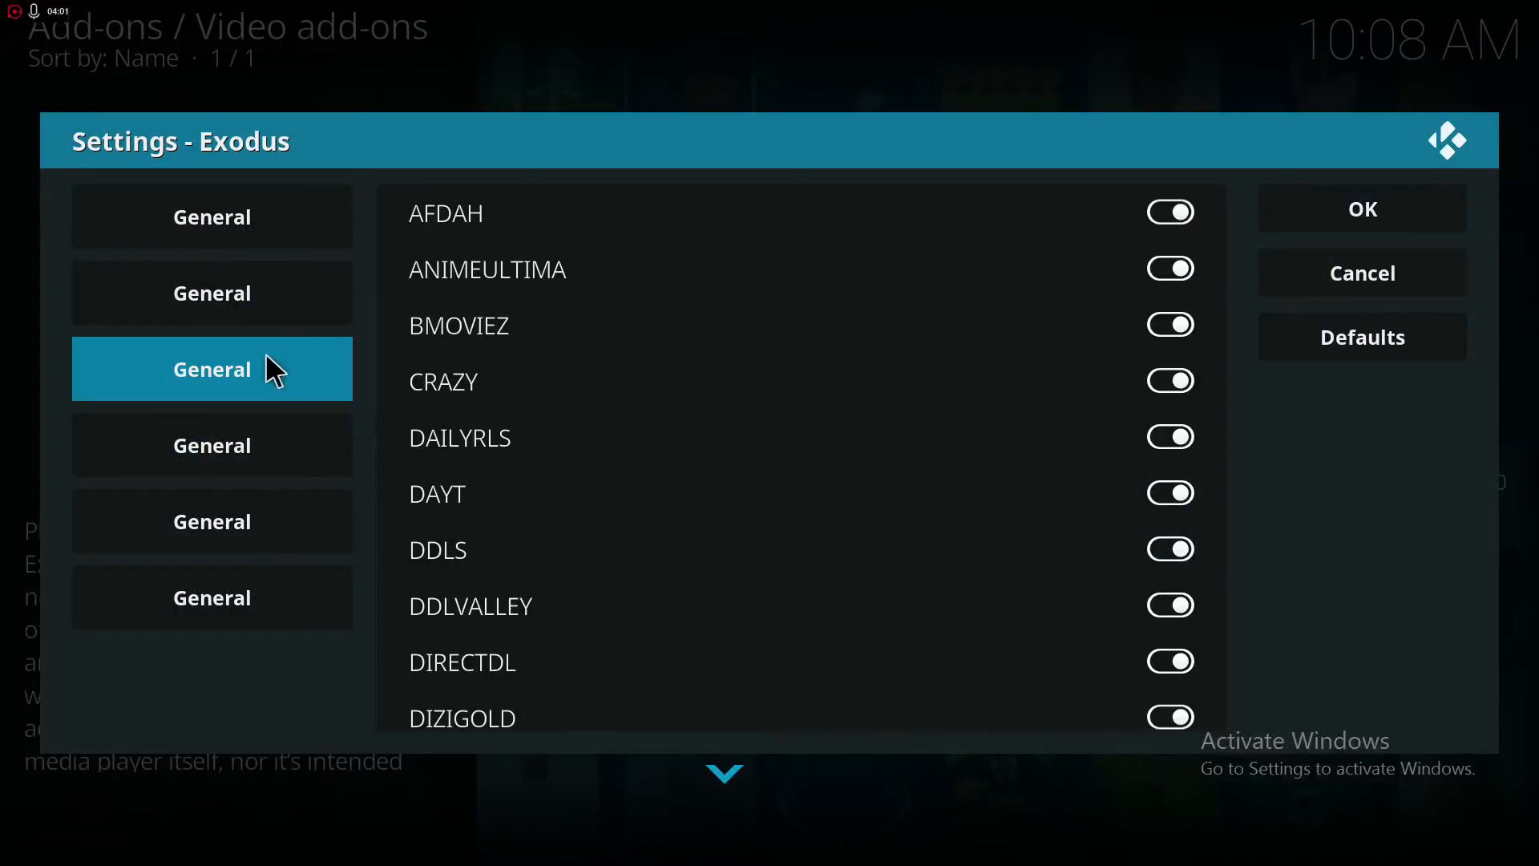
- Browse the Exodus settings pages, close them and show the add-on's details
{"action": "left_click", "coordinate": [212, 292]}
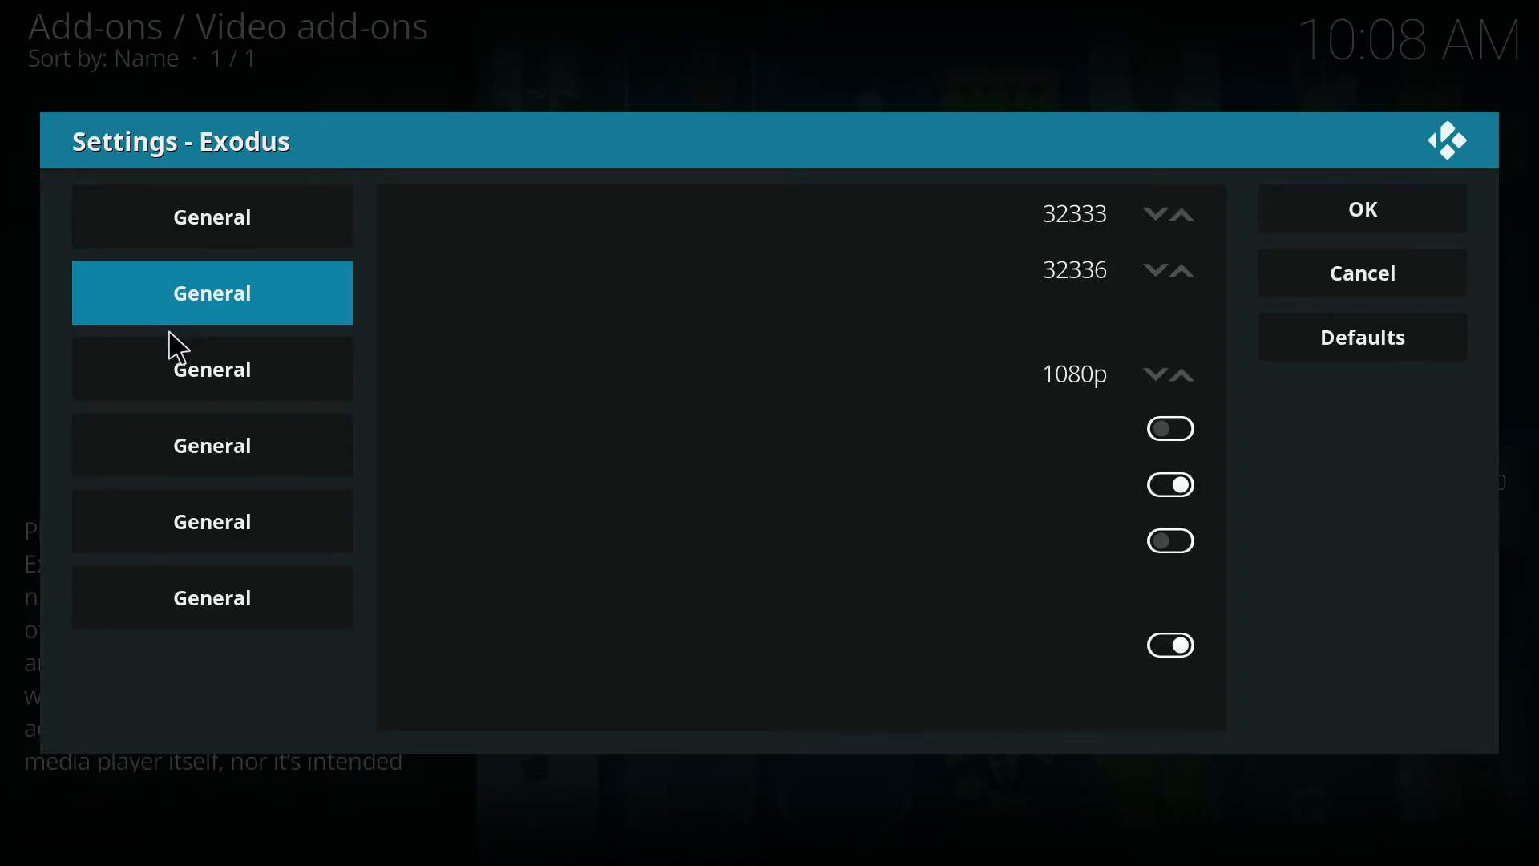
{"action": "left_click", "coordinate": [212, 521]}
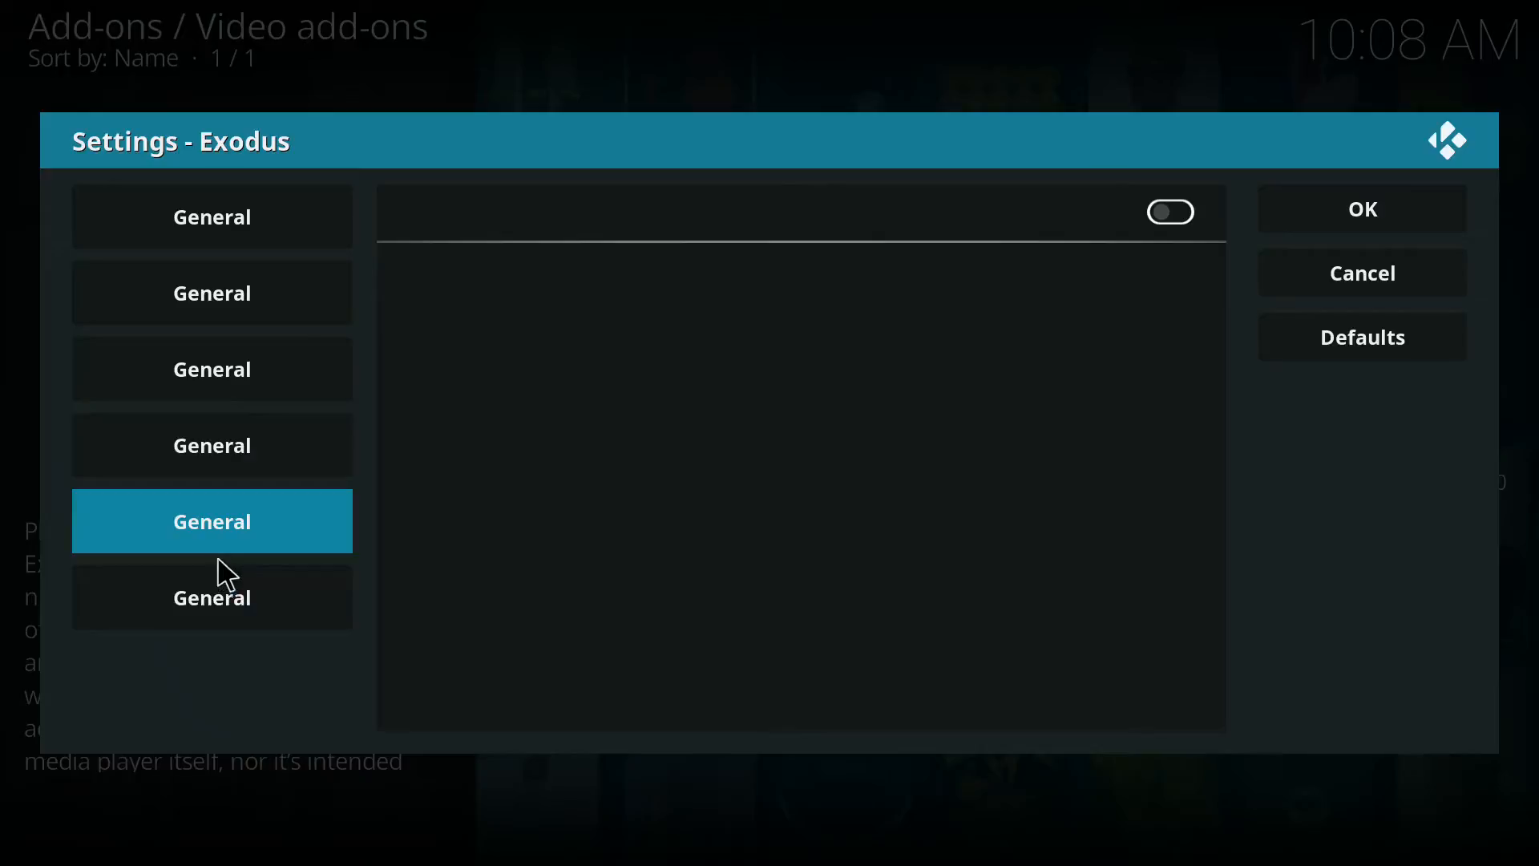
{"action": "left_click", "coordinate": [1360, 209]}
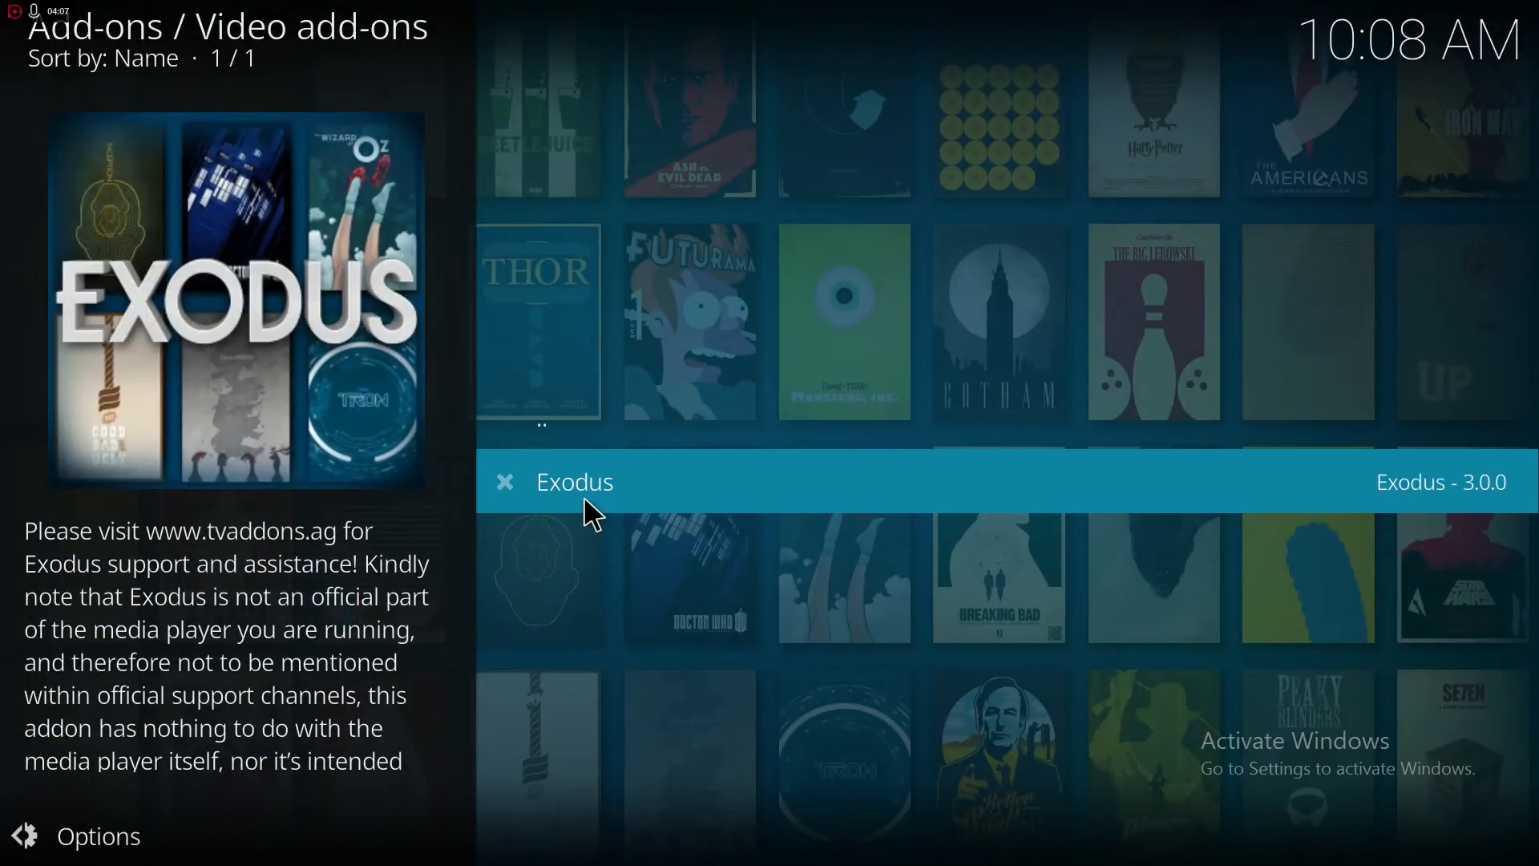
{"action": "left_click", "coordinate": [573, 481]}
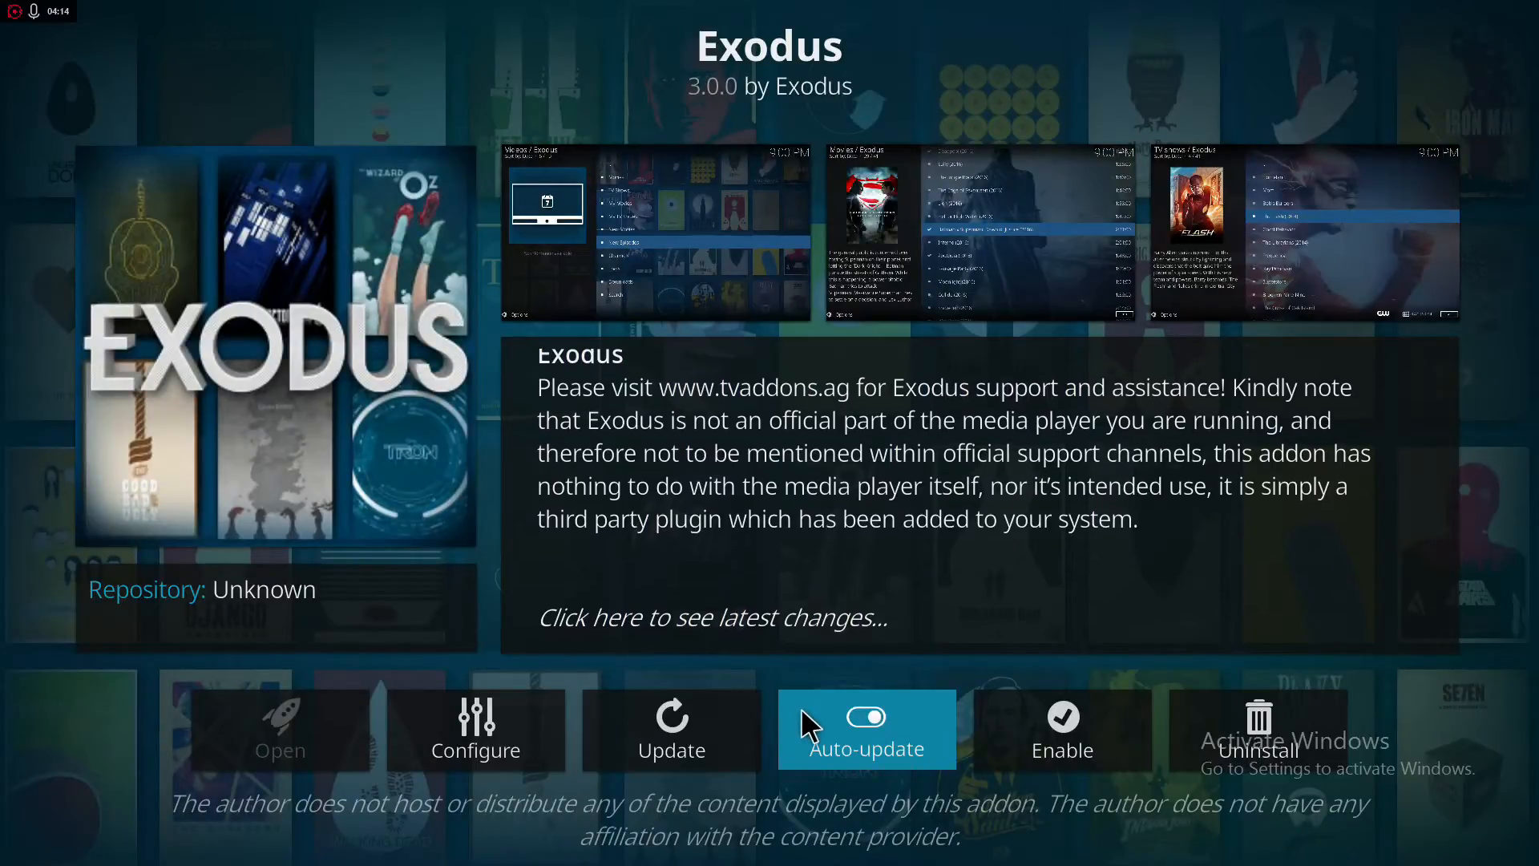
- Enable Exodus and update it to the latest version, returning to the add-ons home
{"action": "left_click", "coordinate": [1059, 728]}
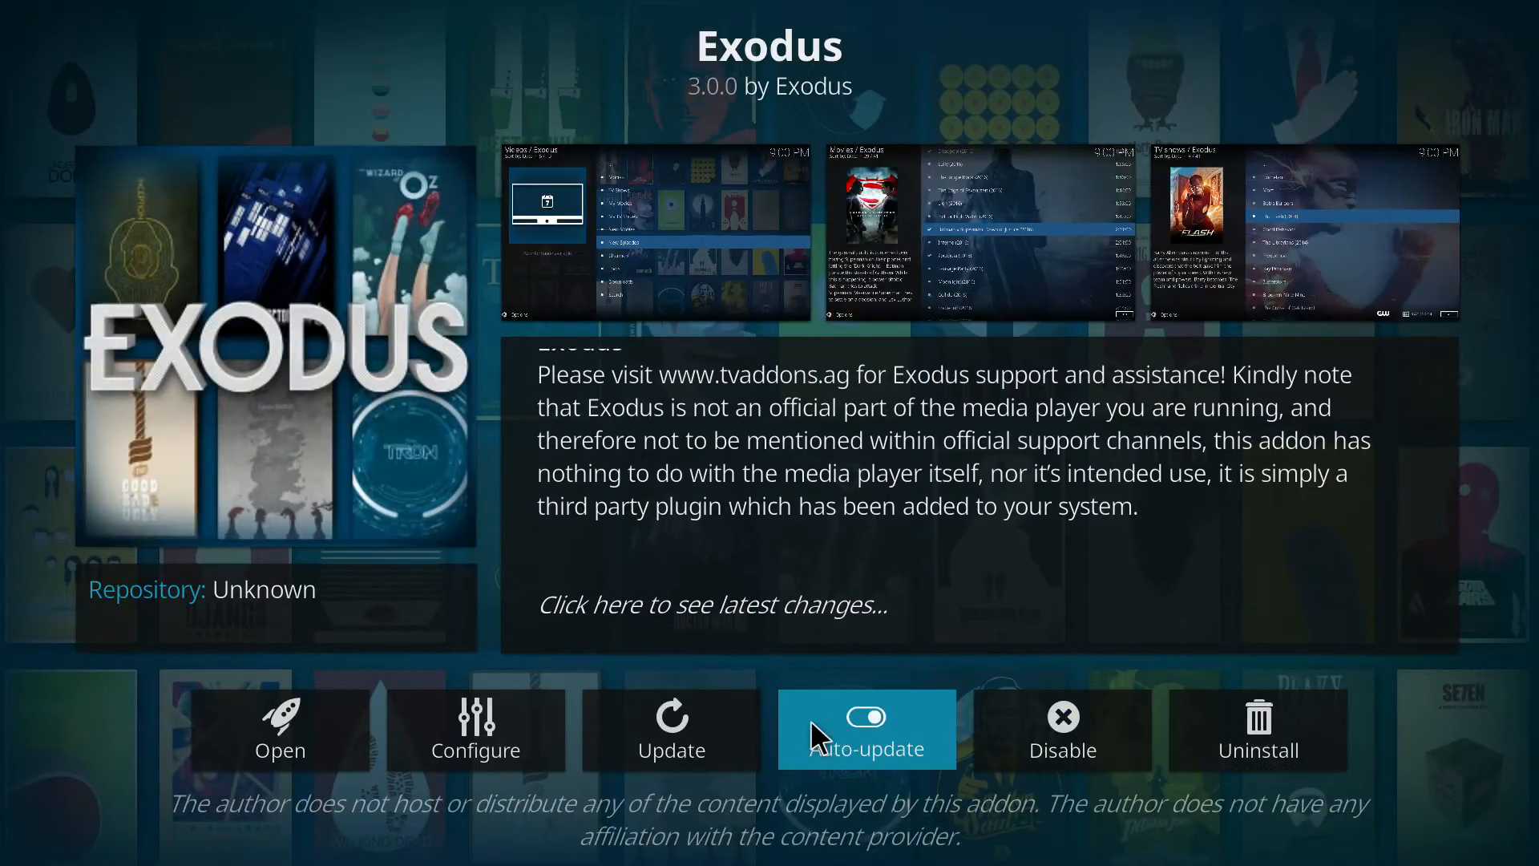
{"action": "left_click", "coordinate": [671, 729]}
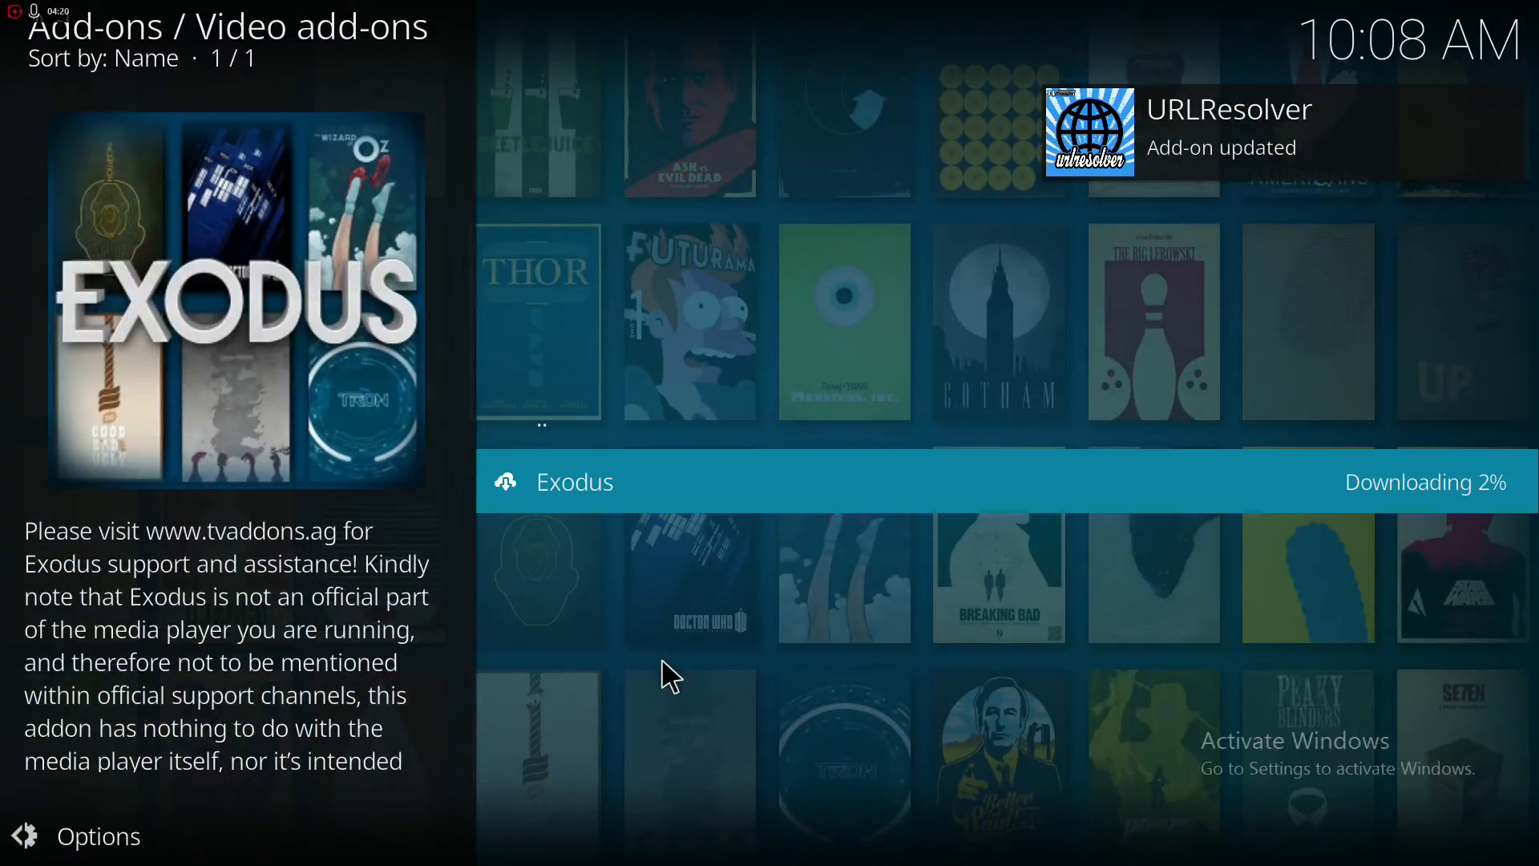
{"action": "mouse_move", "coordinate": [656, 643]}
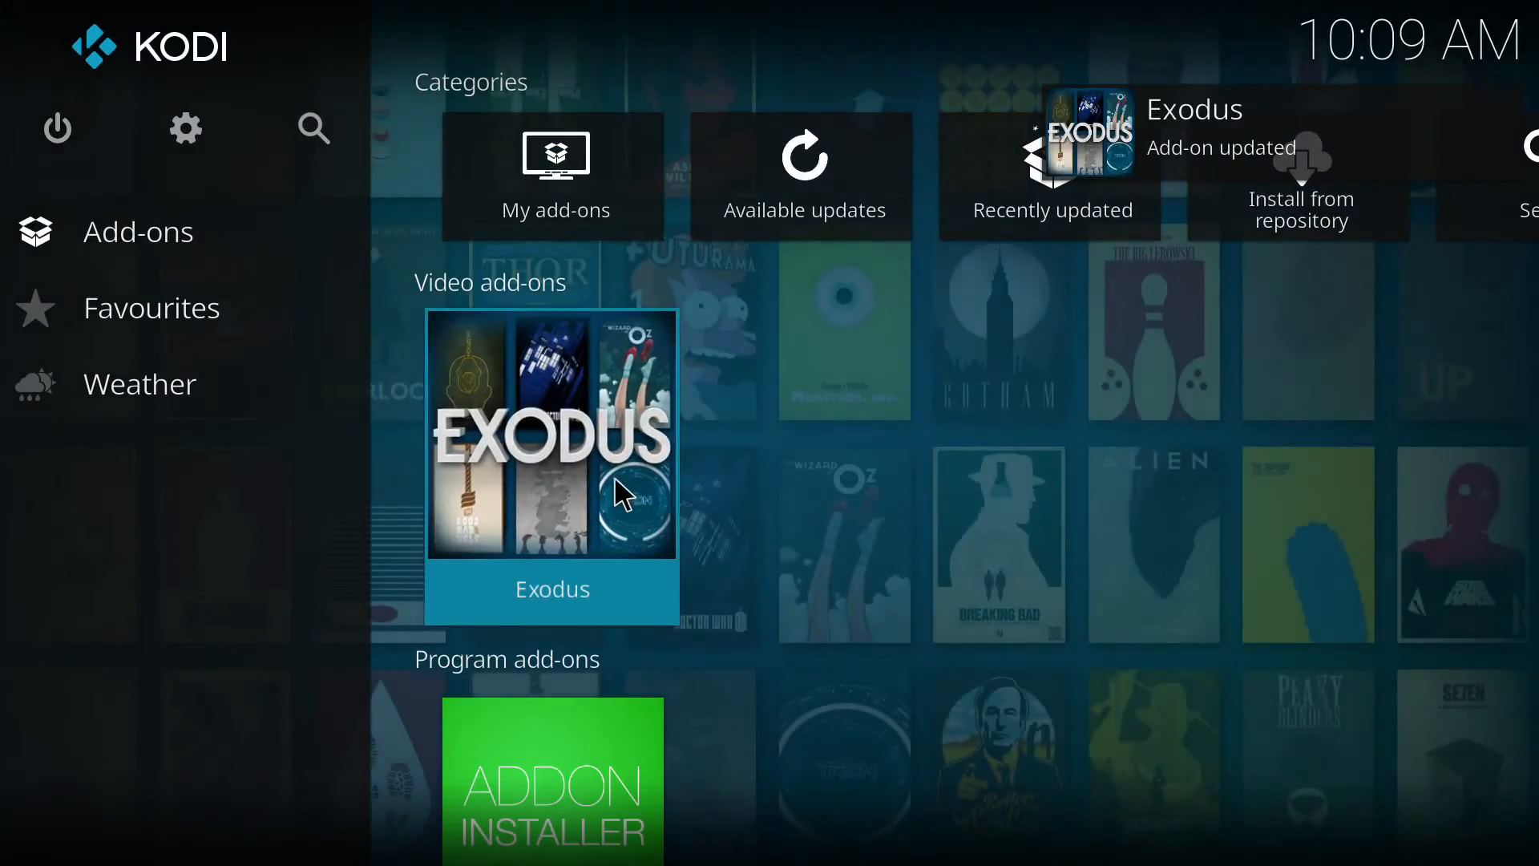
{"action": "left_click", "coordinate": [549, 436]}
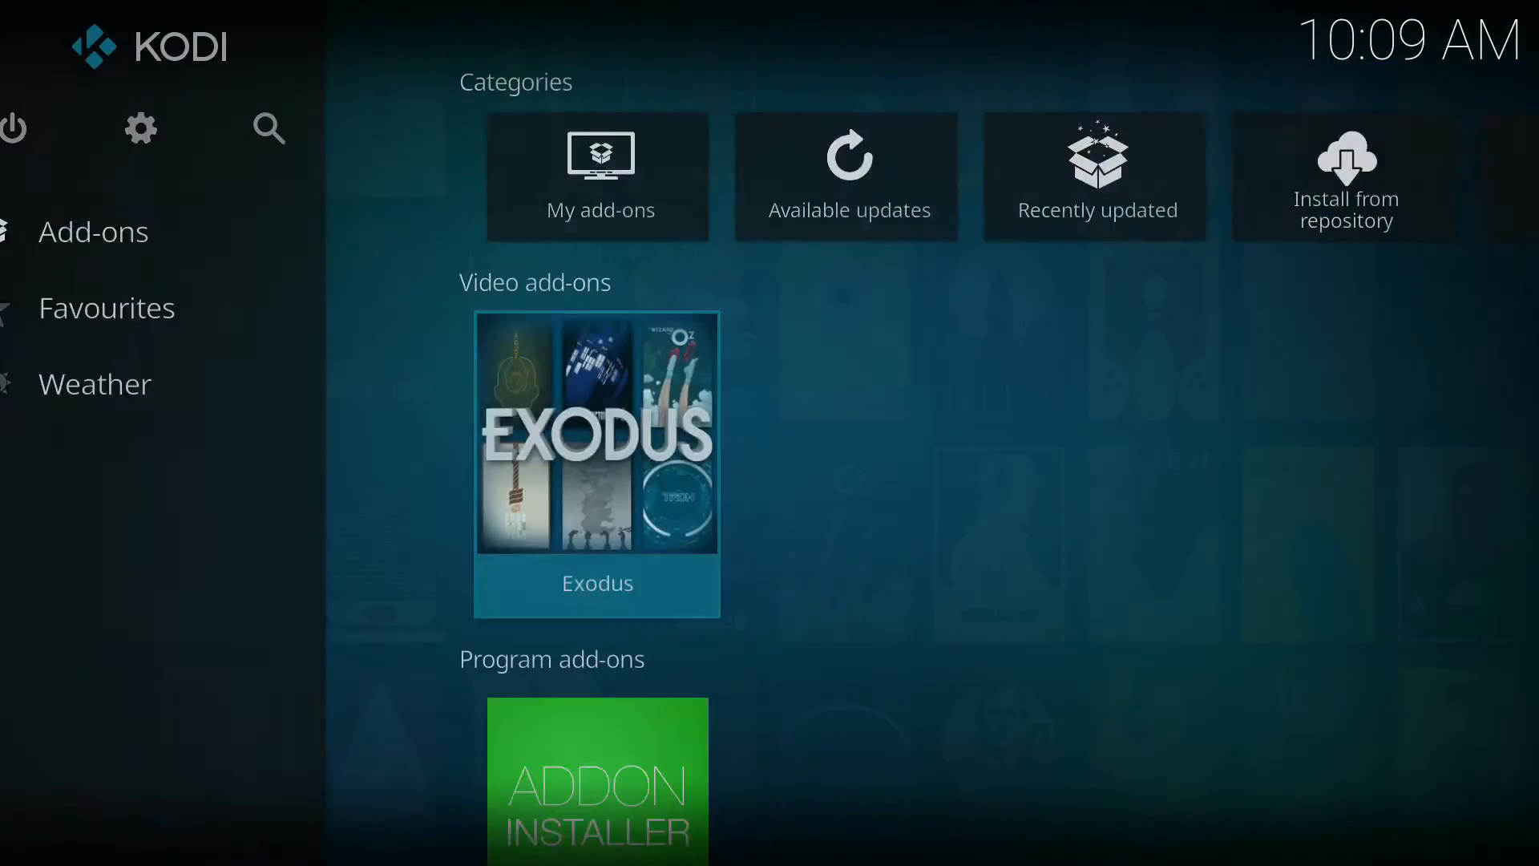
{"action": "left_click", "coordinate": [106, 307]}
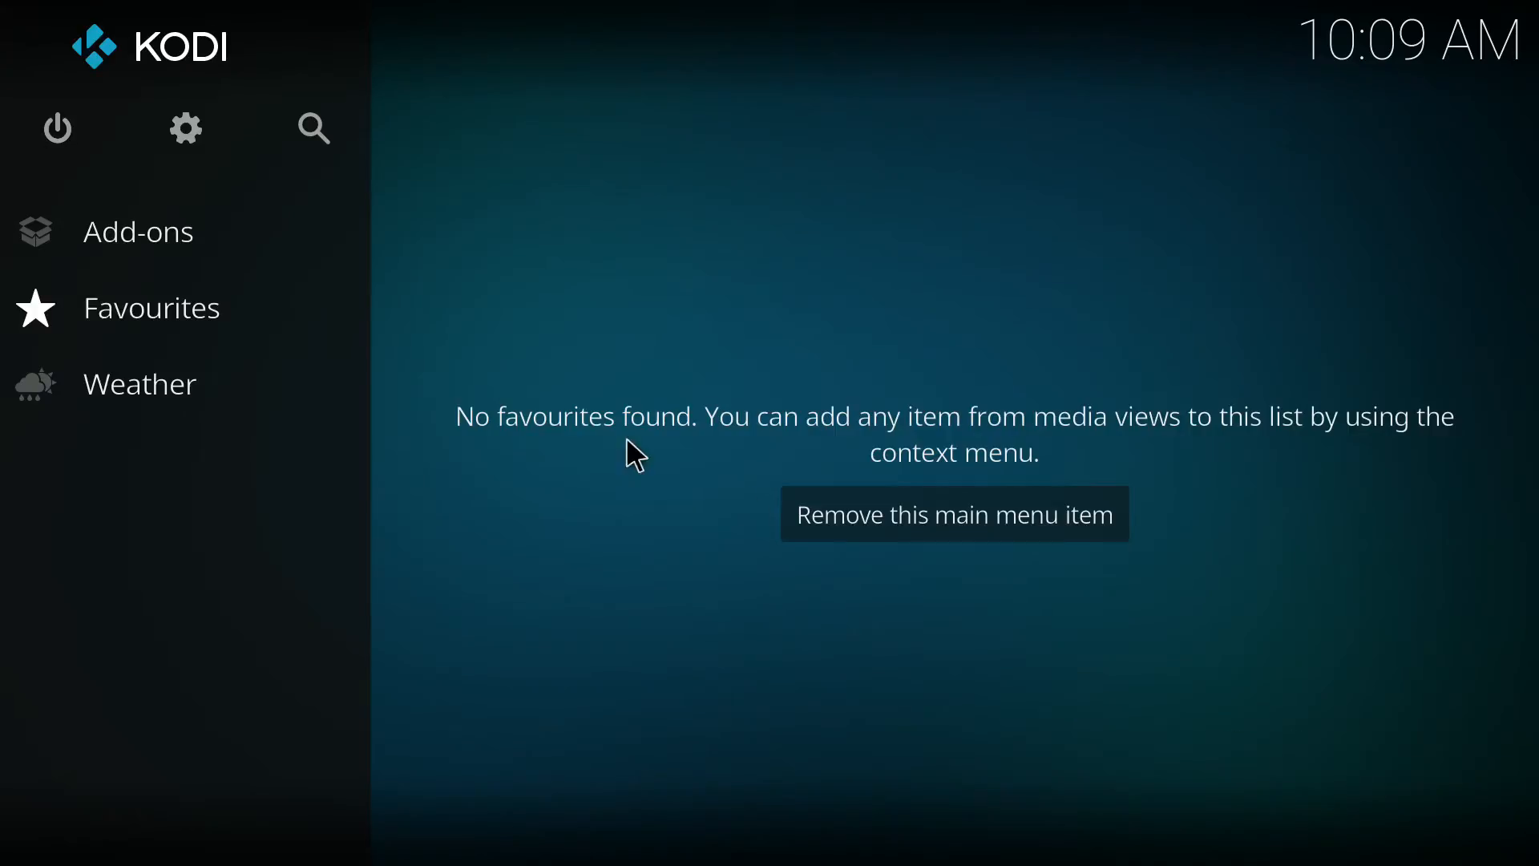
{"action": "left_click", "coordinate": [138, 231]}
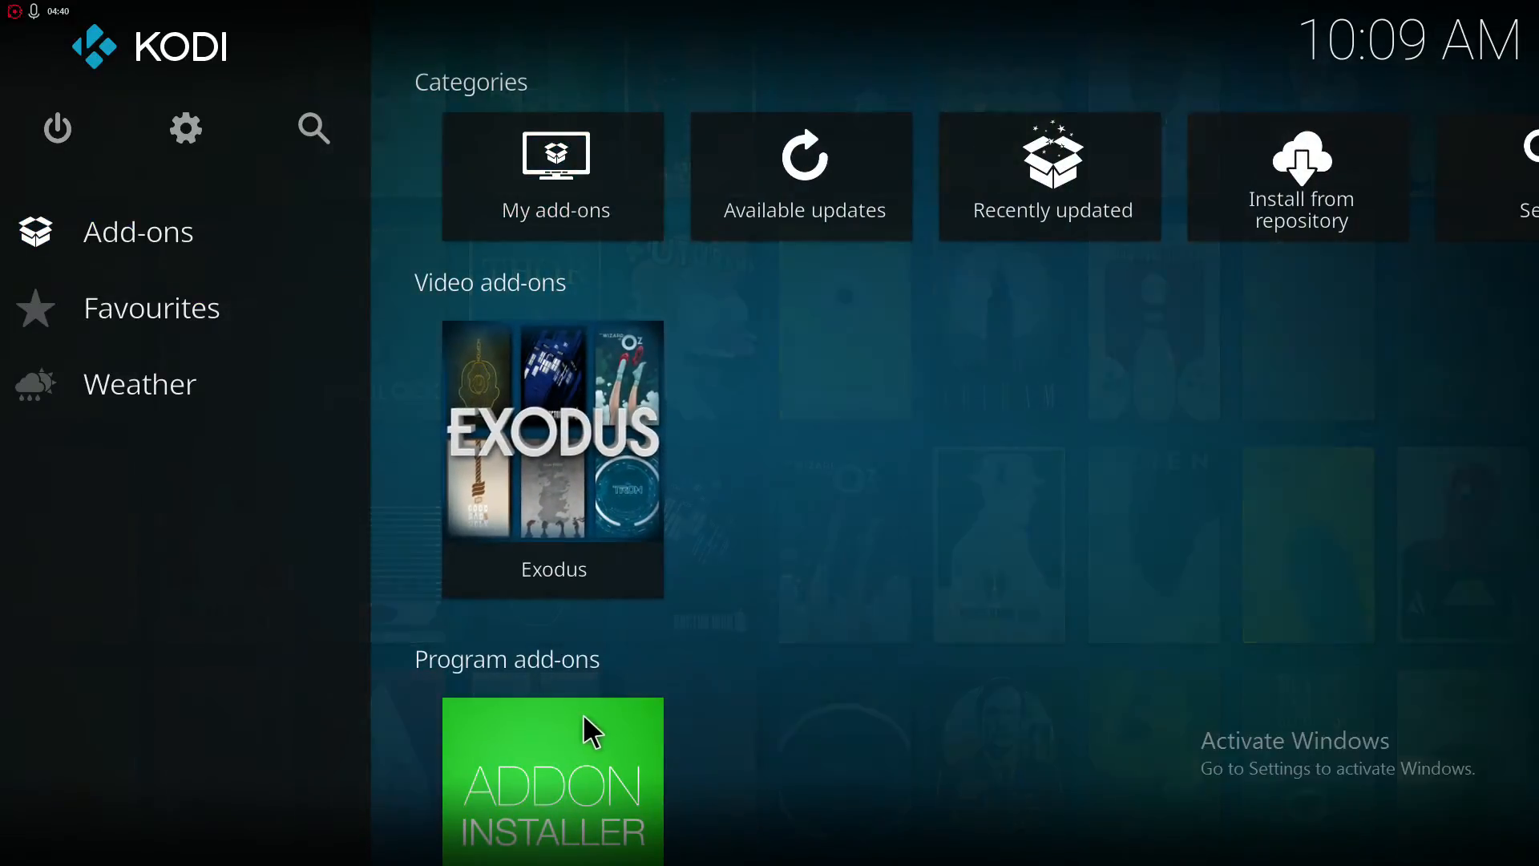
{"action": "left_click", "coordinate": [551, 457]}
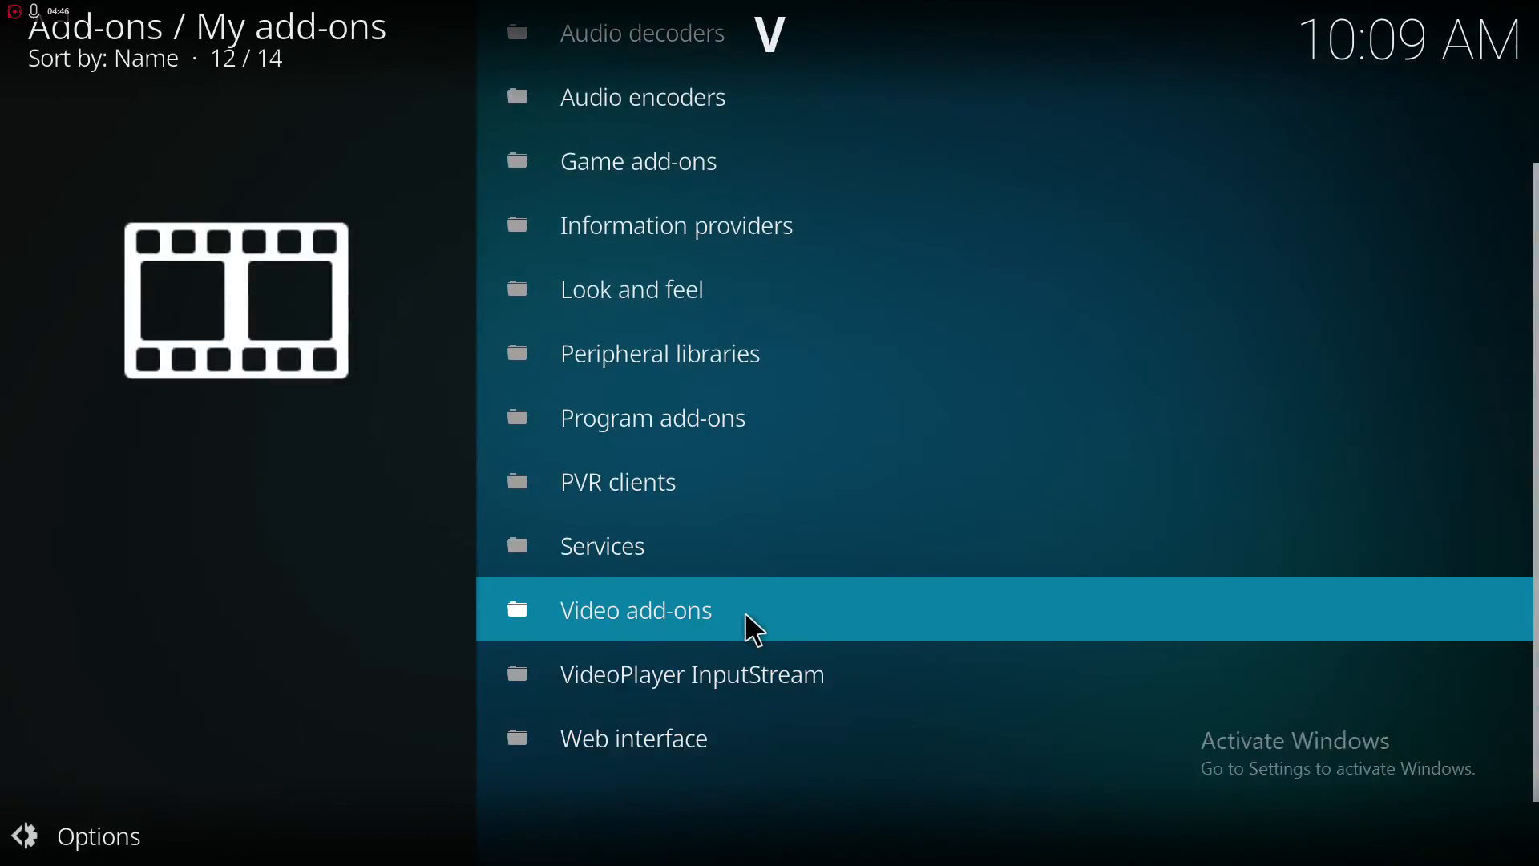
{"action": "left_click", "coordinate": [634, 609]}
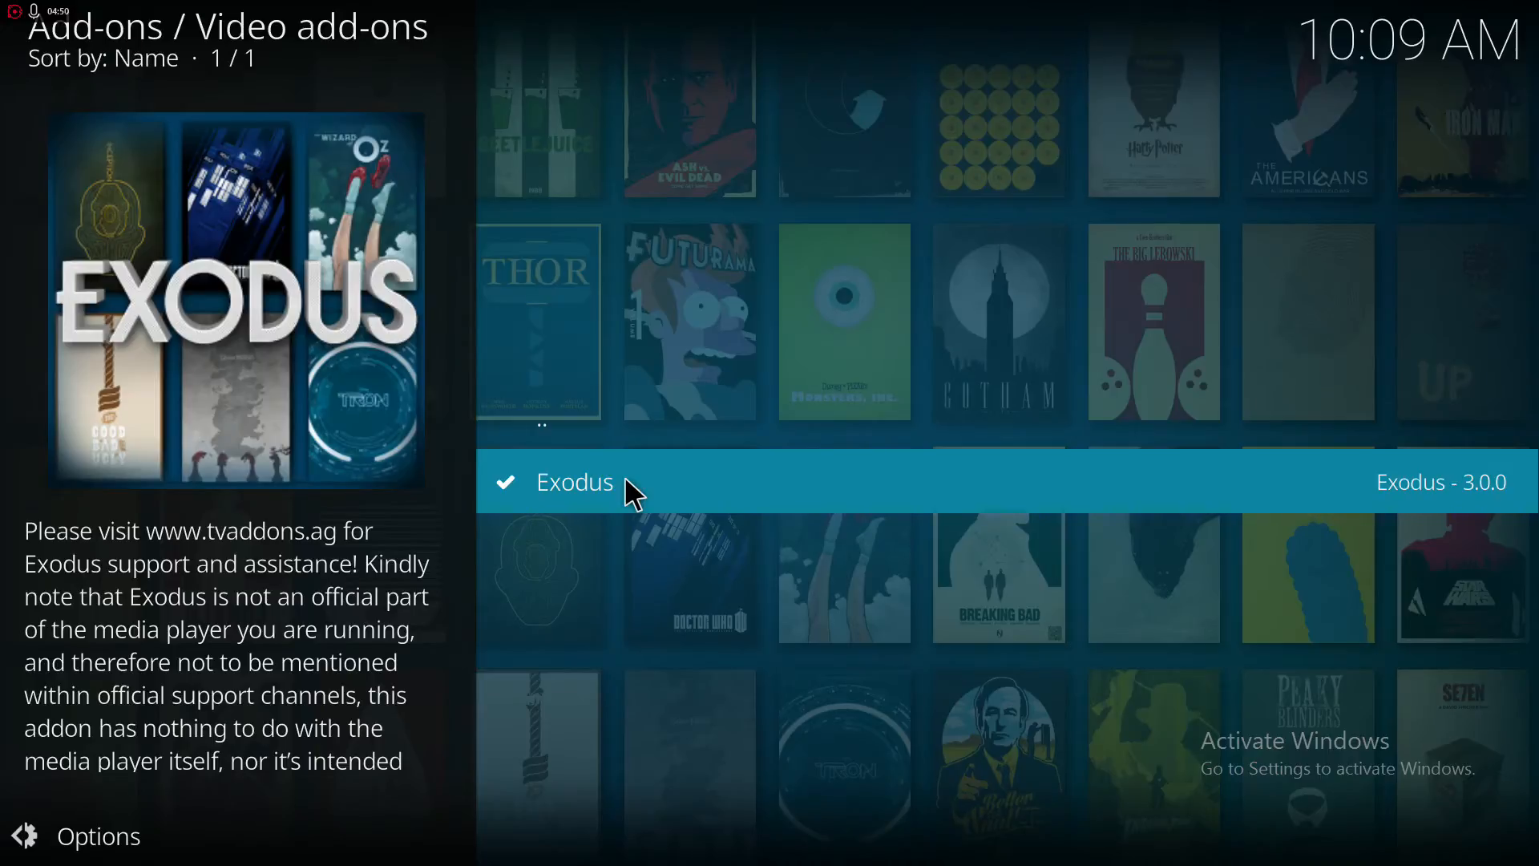
{"action": "left_click", "coordinate": [574, 481]}
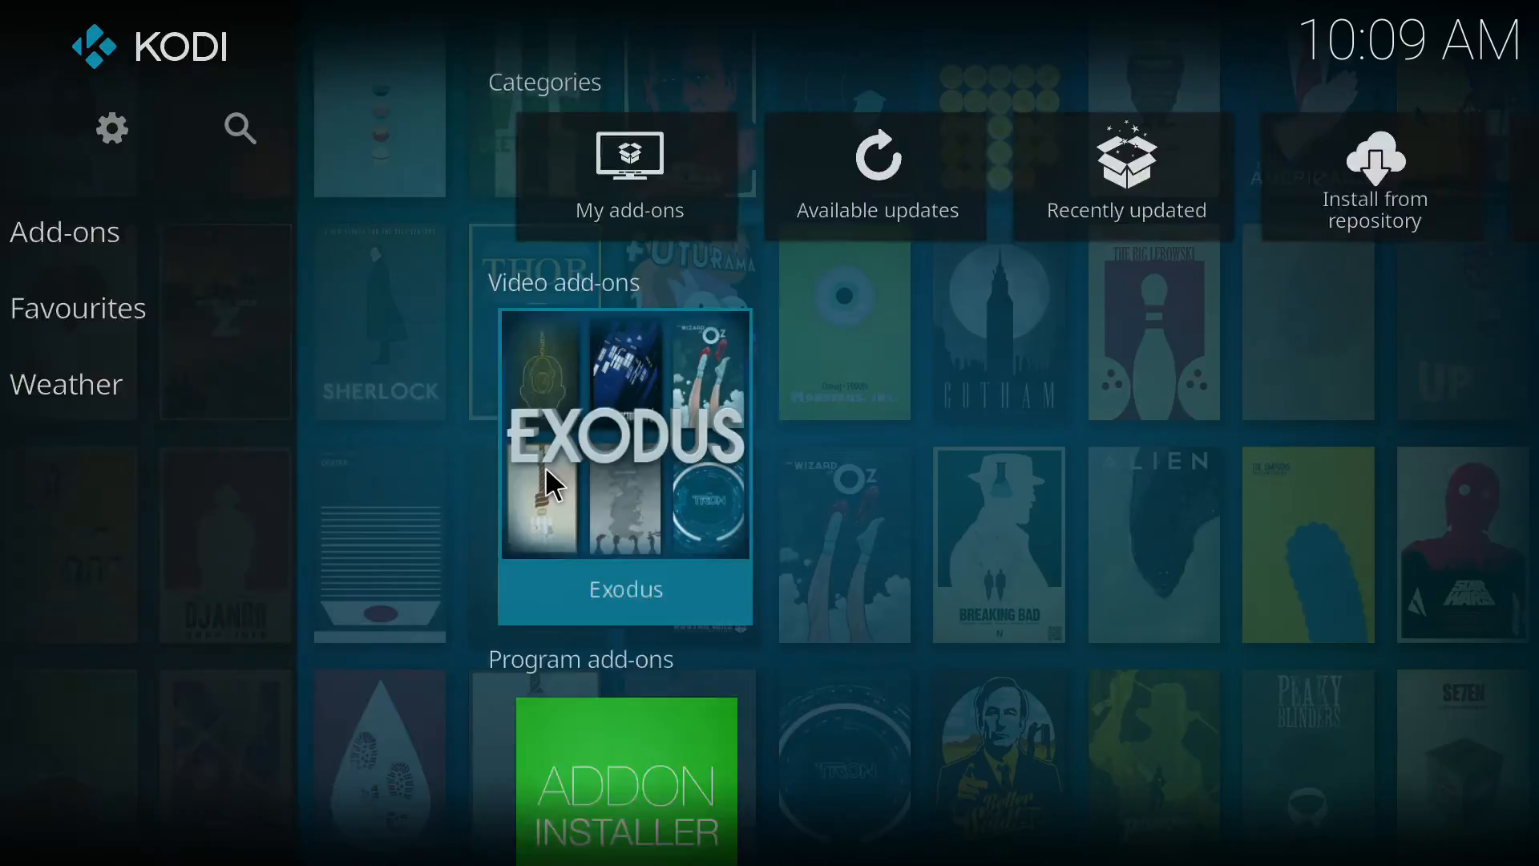
- Launch Exodus and list its movies by year for 2017
{"action": "left_click", "coordinate": [623, 436]}
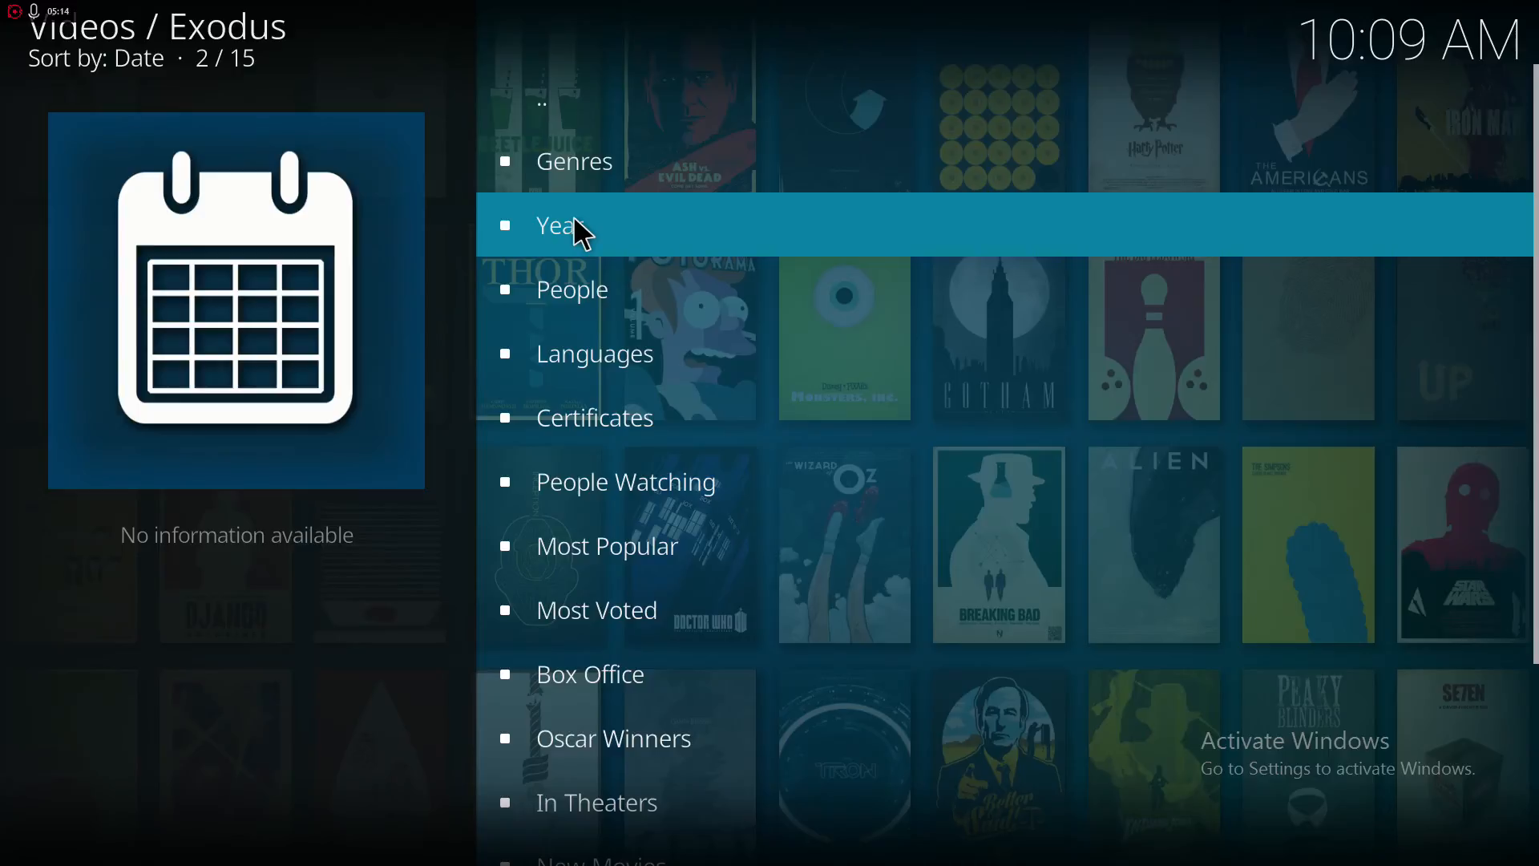
{"action": "left_click", "coordinate": [560, 224]}
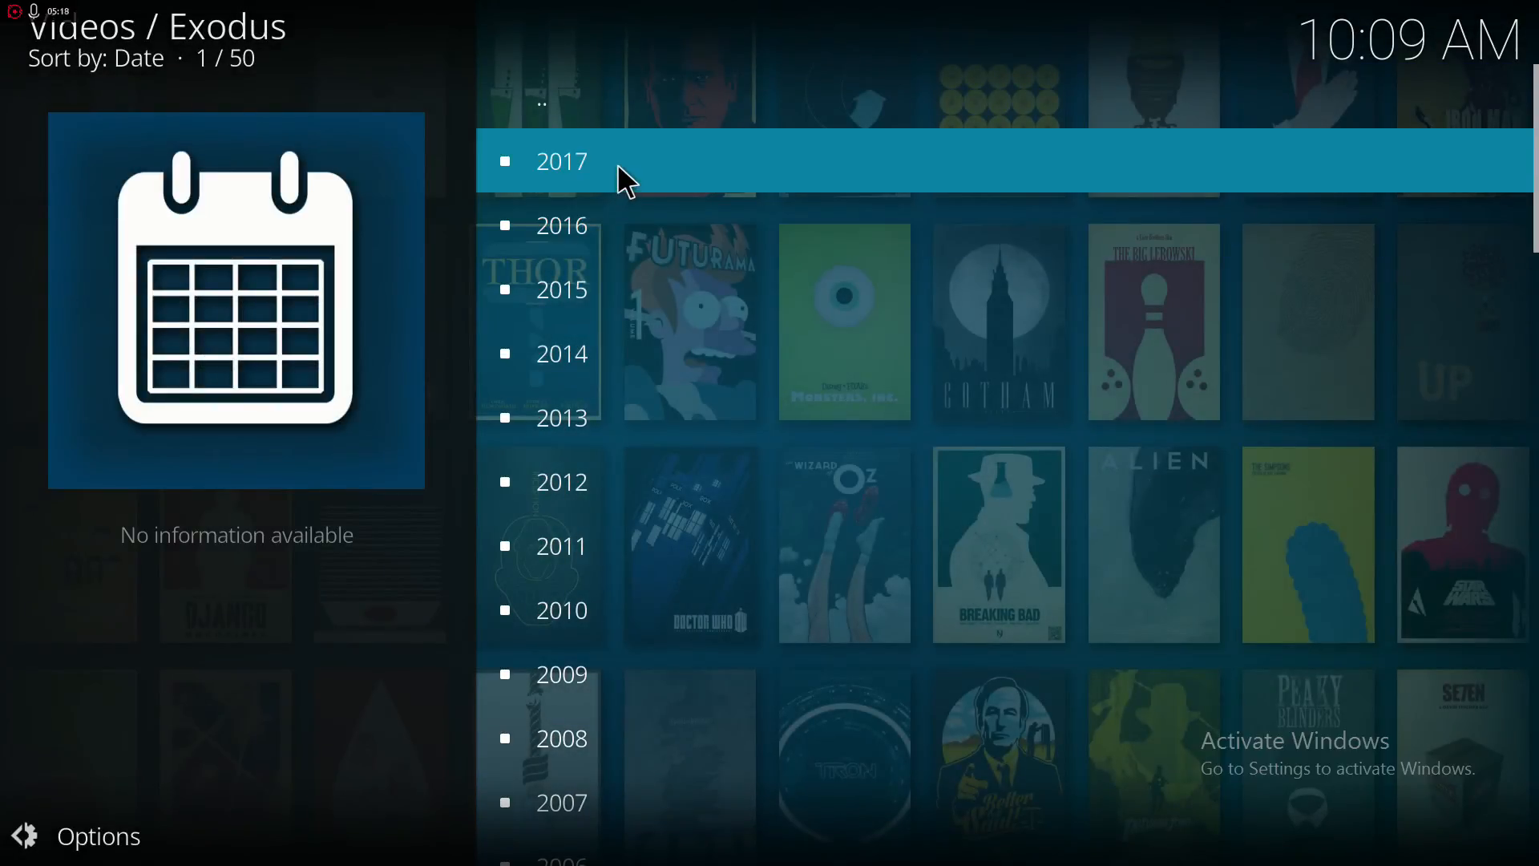
{"action": "left_click", "coordinate": [561, 160]}
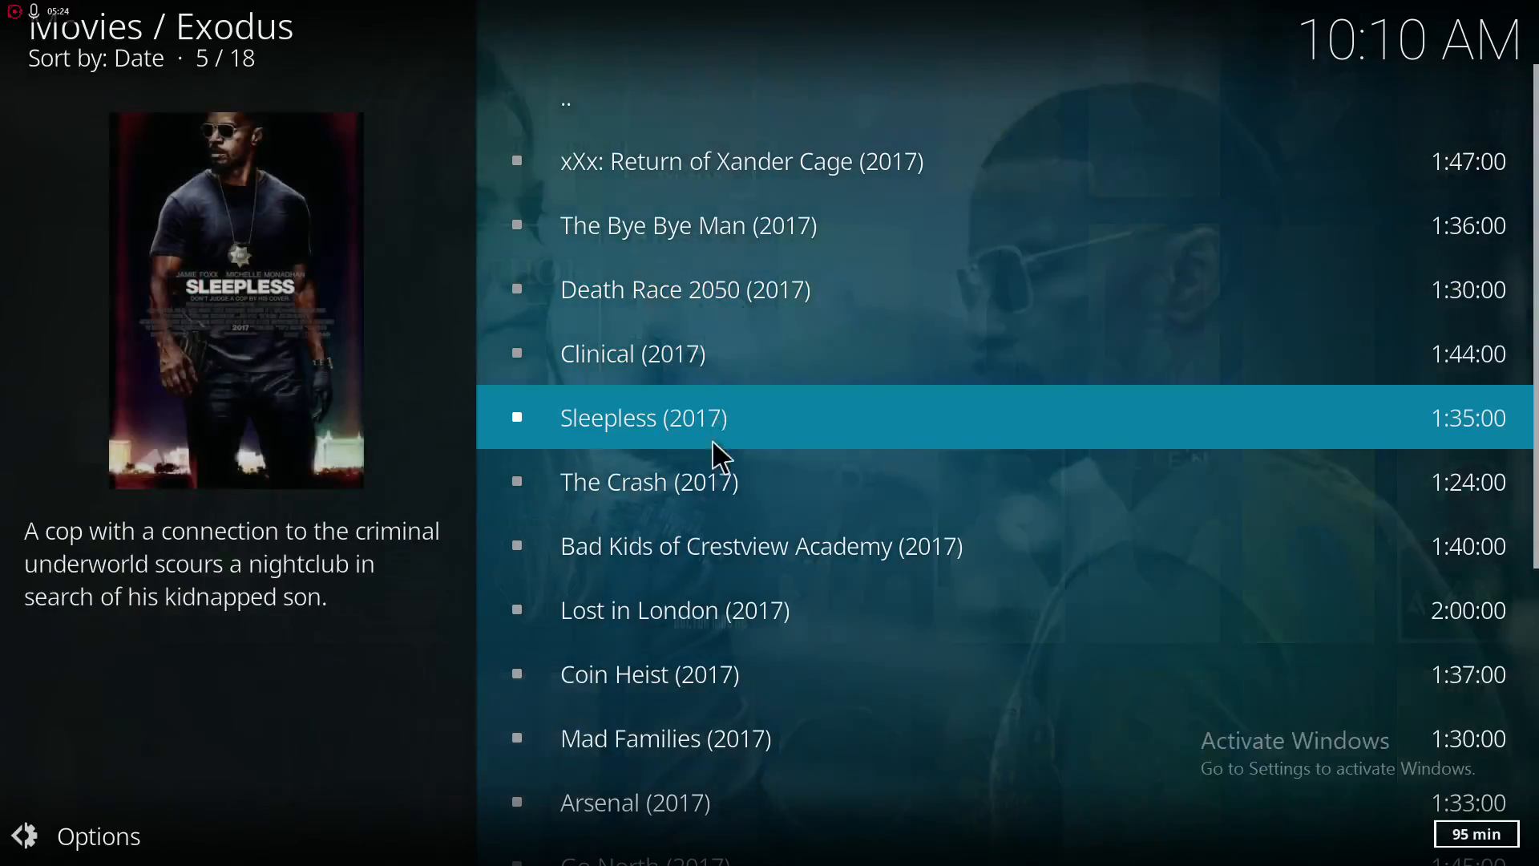
{"action": "left_click", "coordinate": [647, 675]}
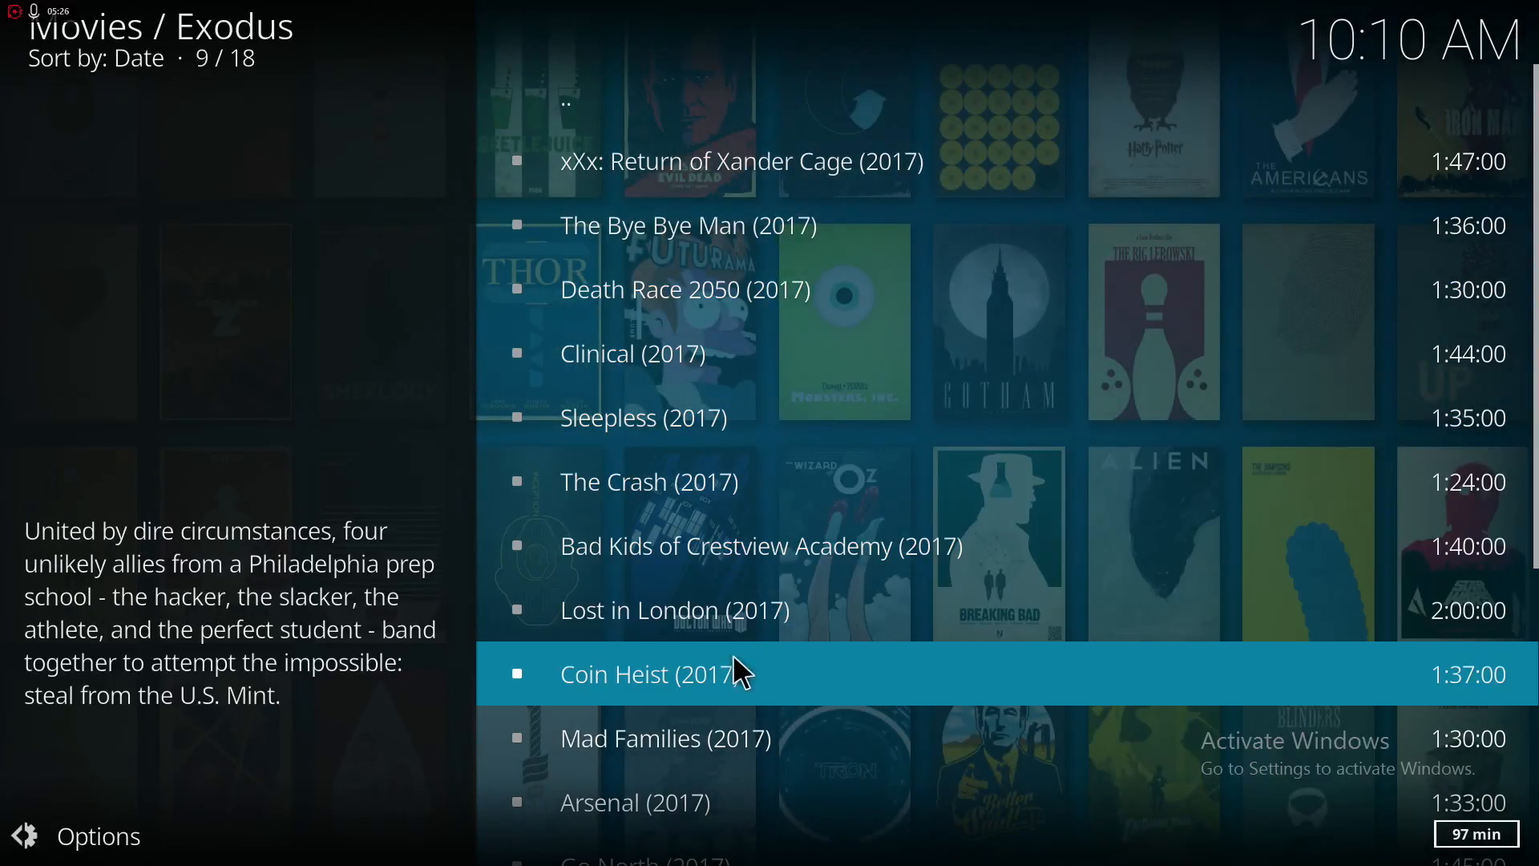